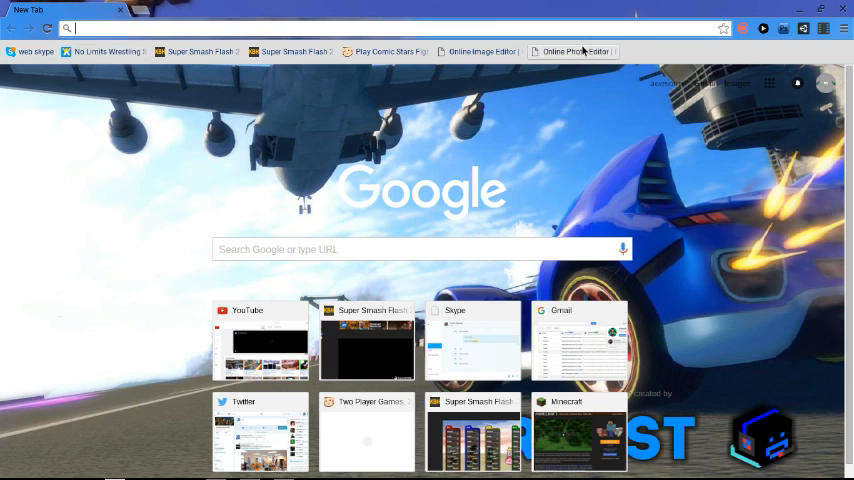
pyautogui.moveTo(572, 52)
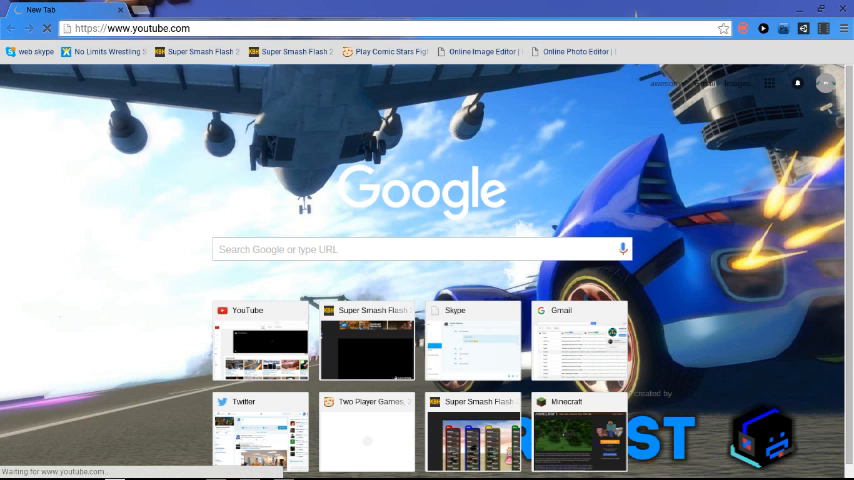
# Go to youtube.com from the new tab.
pyautogui.click(260, 340)
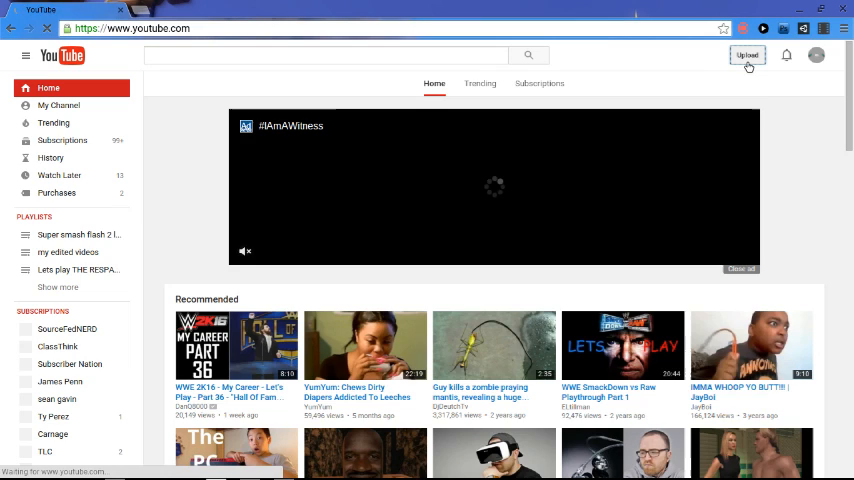
# Reach the upload page and launch the Video Editor from its creation options.
pyautogui.click(748, 56)
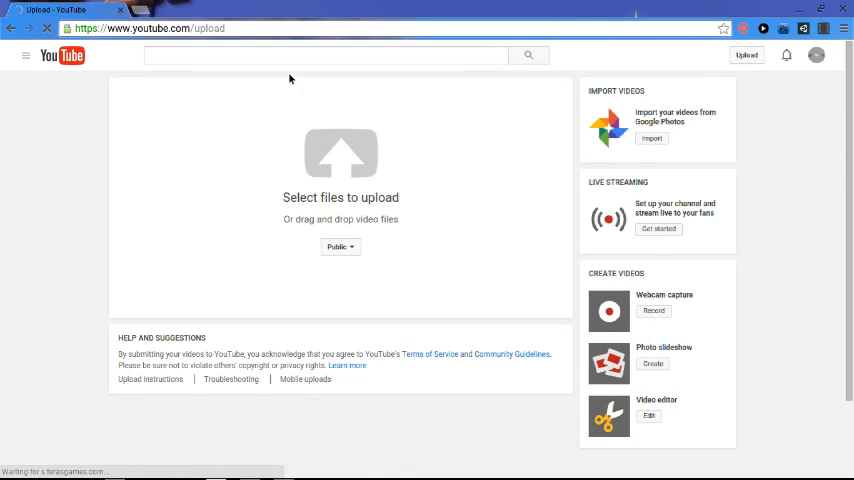
pyautogui.moveTo(192, 110)
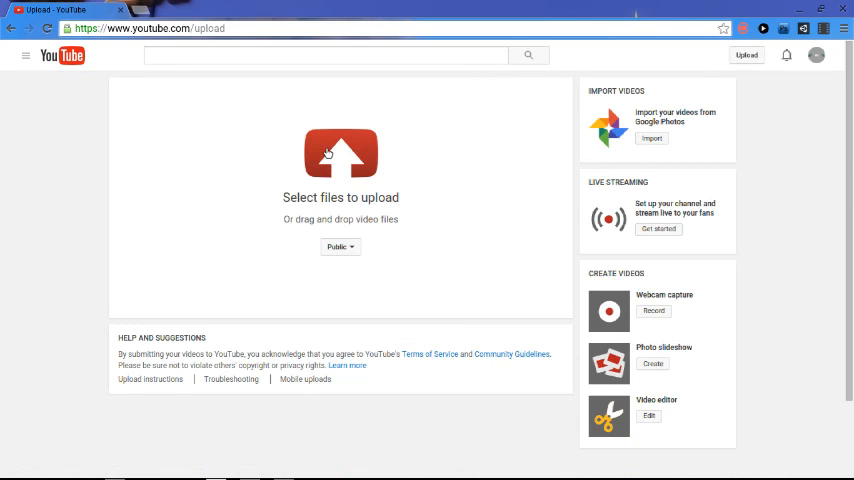
pyautogui.click(340, 152)
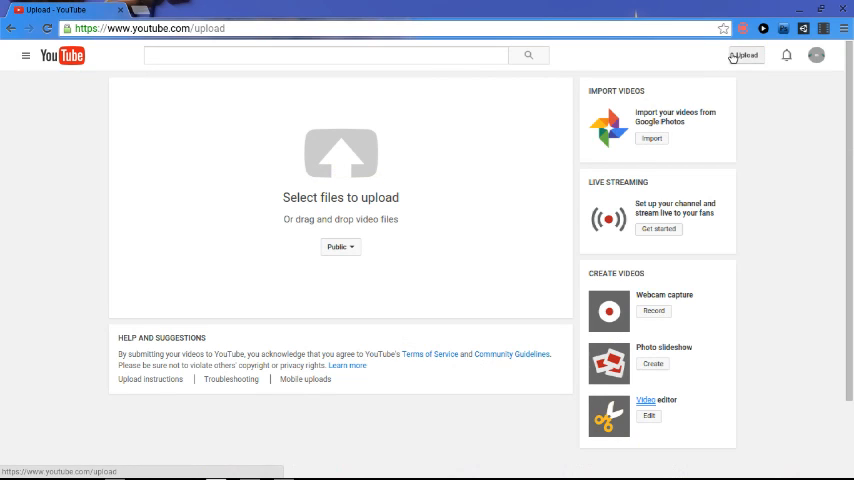
pyautogui.moveTo(648, 346)
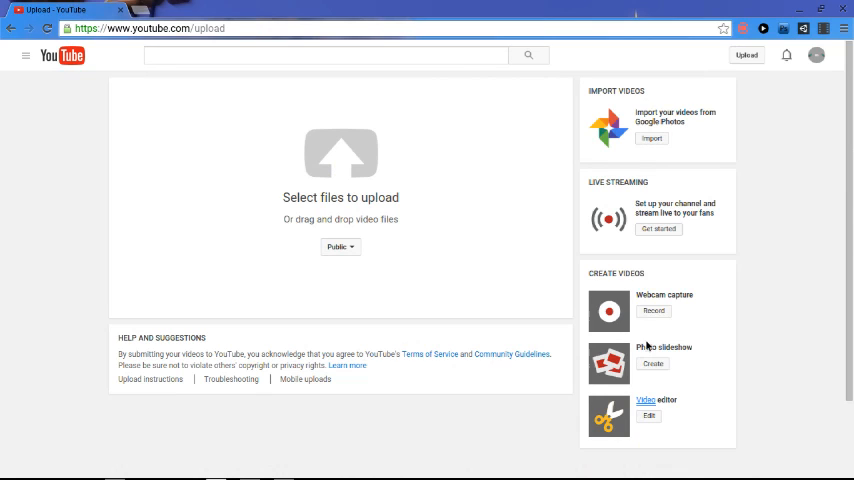
pyautogui.moveTo(644, 348)
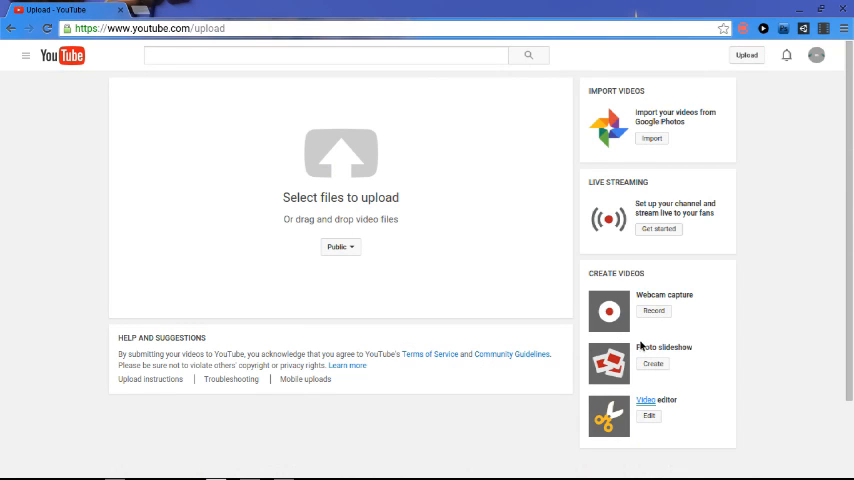
pyautogui.moveTo(656, 110)
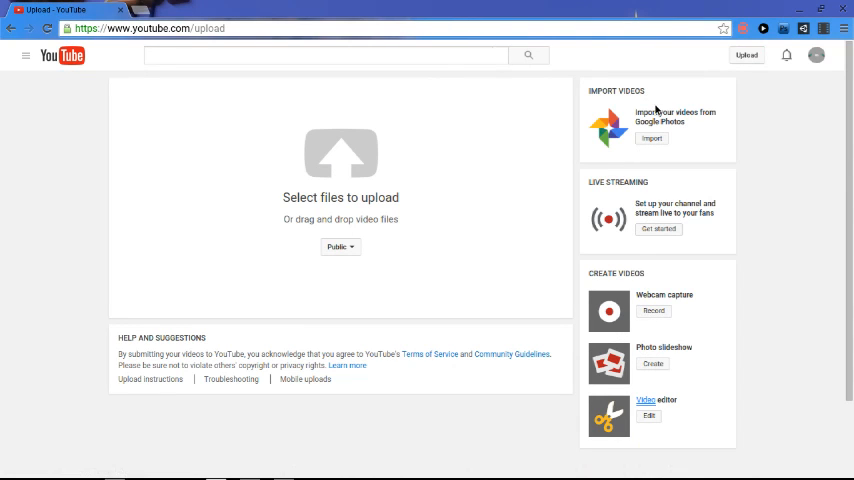
pyautogui.moveTo(644, 432)
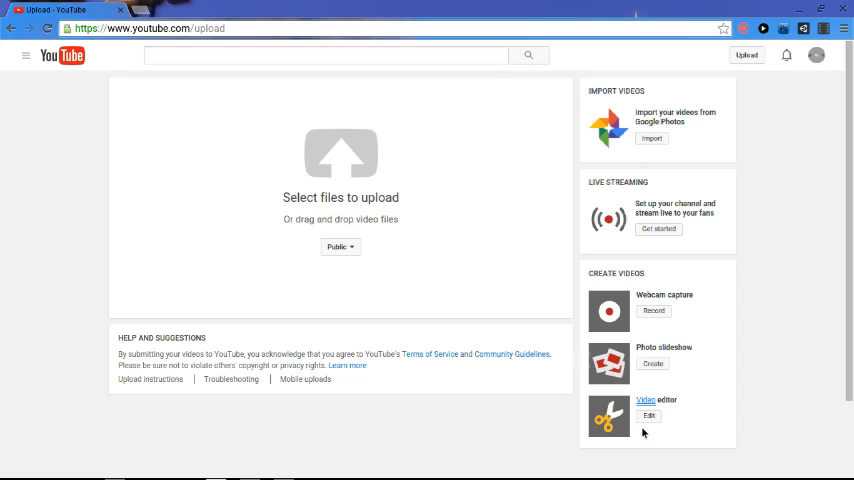
pyautogui.click(648, 416)
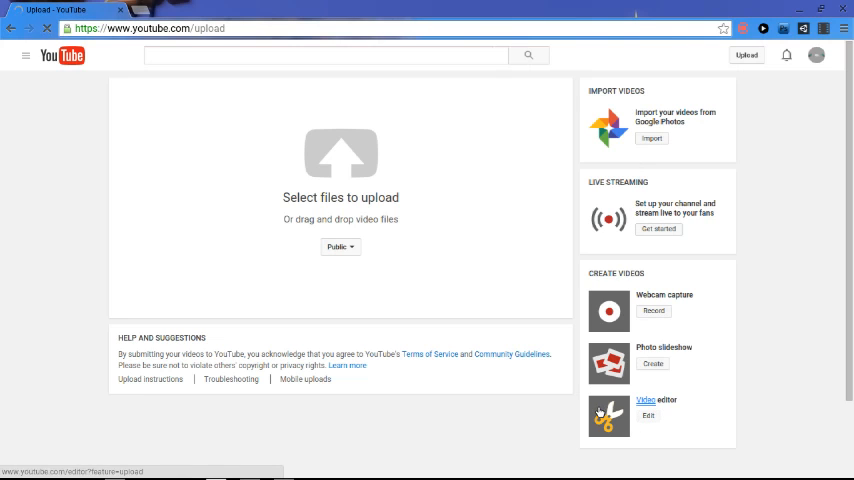
# Choose New project from the Project dropdown, then cancel the prompt once.
pyautogui.click(648, 416)
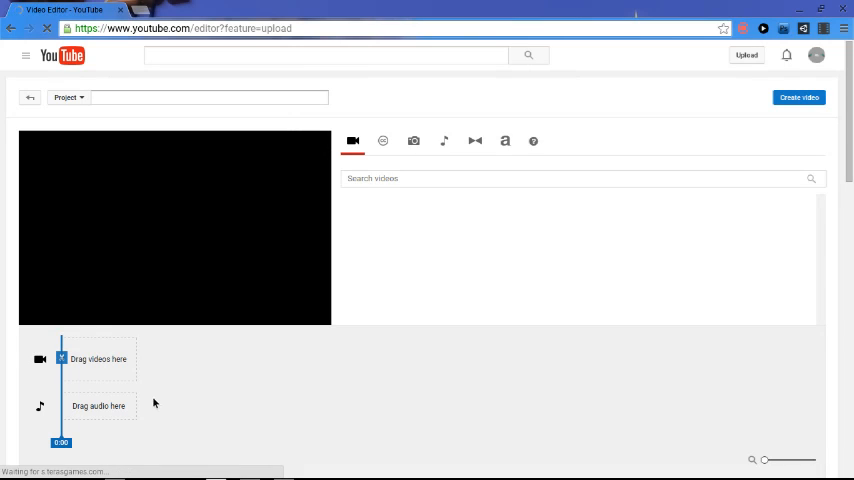
pyautogui.moveTo(296, 136)
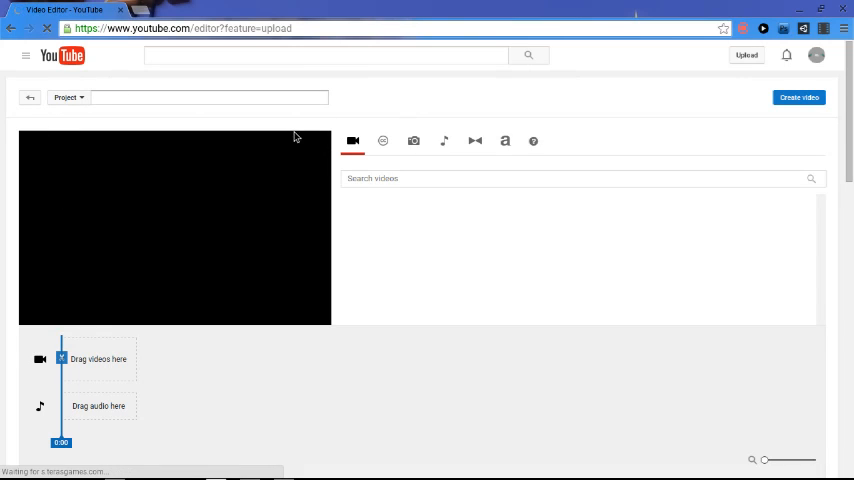
pyautogui.click(68, 96)
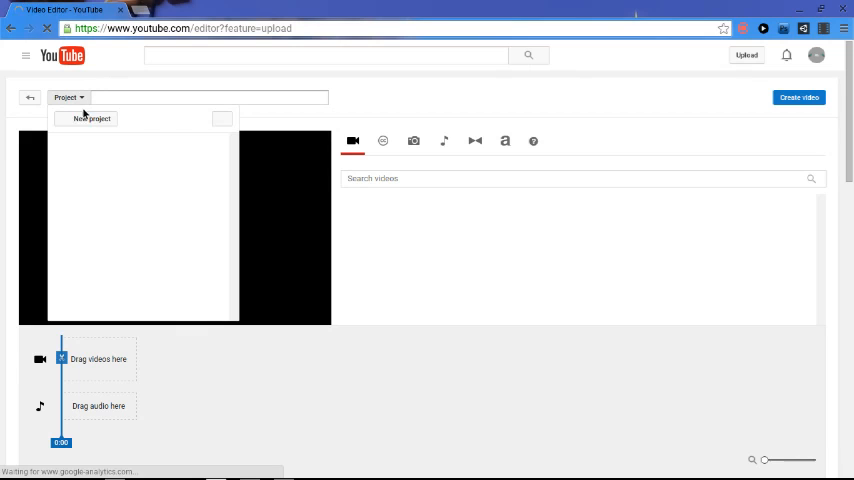
pyautogui.click(92, 118)
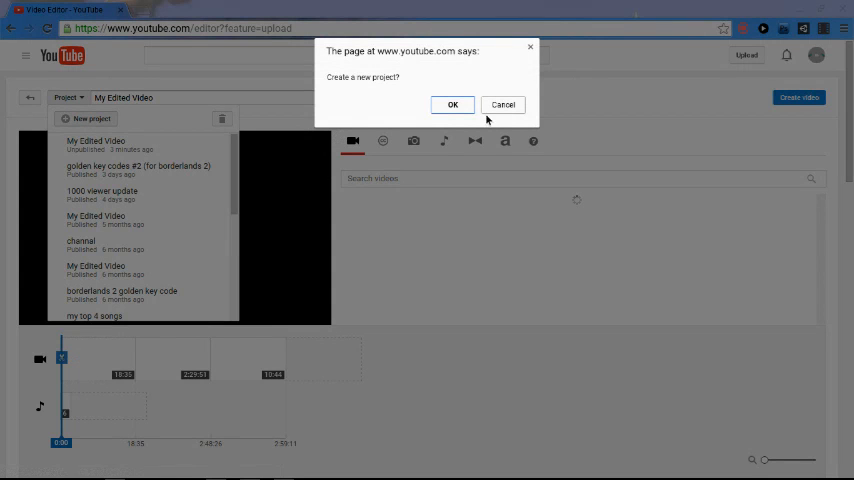
pyautogui.click(452, 104)
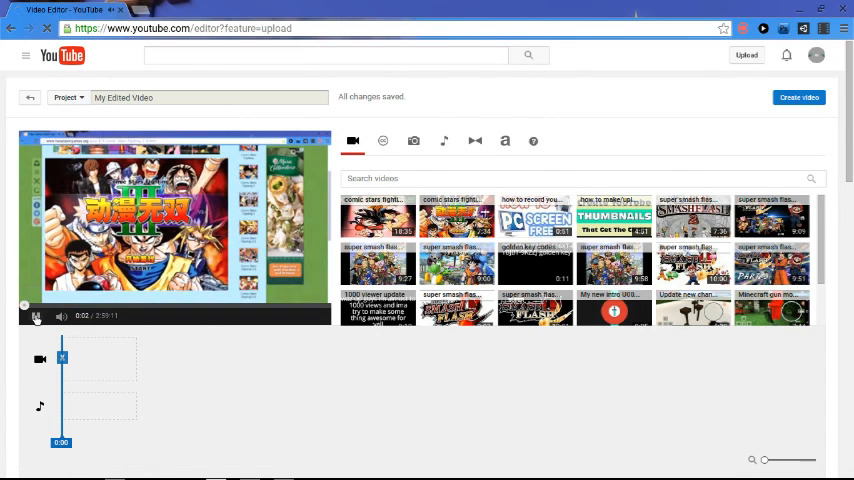
# Choose New project again and confirm to create a blank project.
pyautogui.click(68, 96)
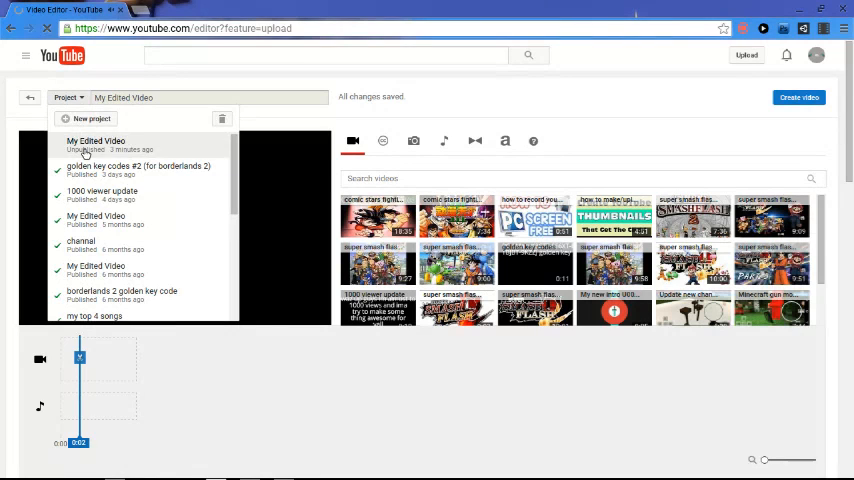
pyautogui.click(92, 118)
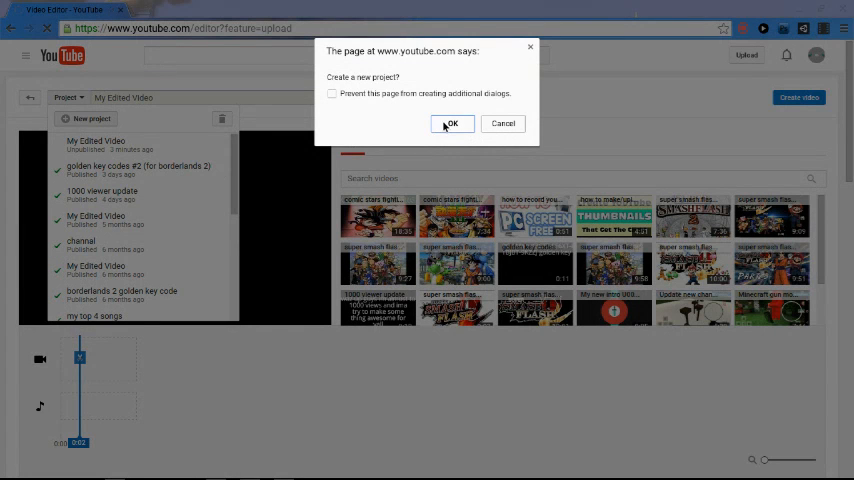
pyautogui.moveTo(336, 96)
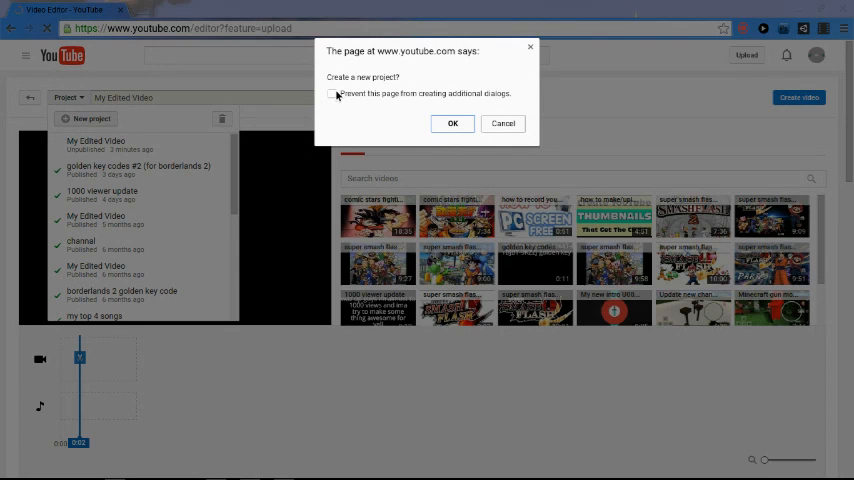
pyautogui.click(452, 122)
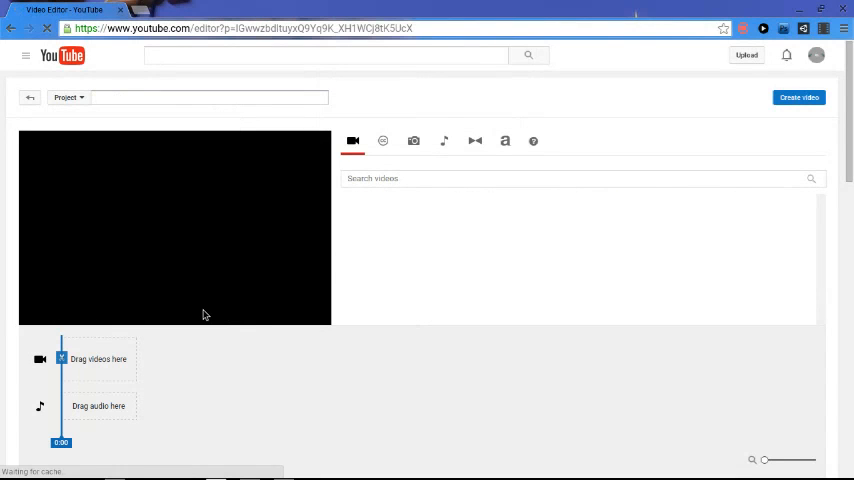
pyautogui.moveTo(164, 156)
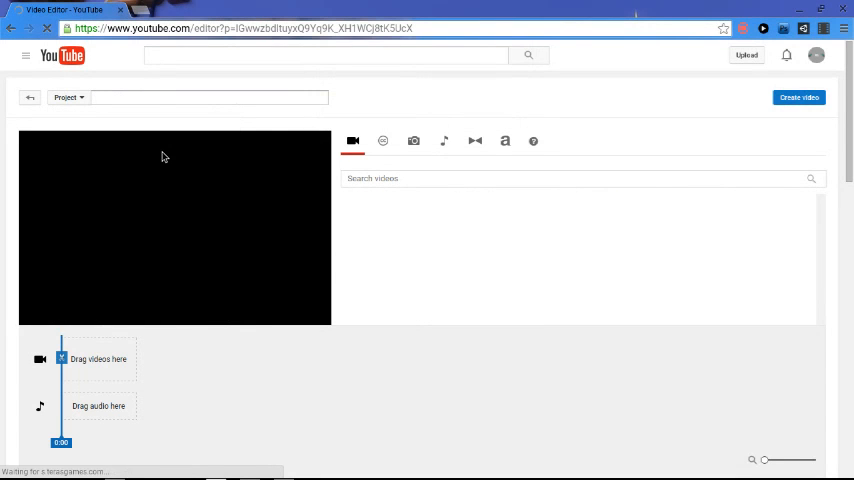
# Replace the default project name 'My Edited Video' with 'uh!!!!!!'.
pyautogui.write('My Edited Video')
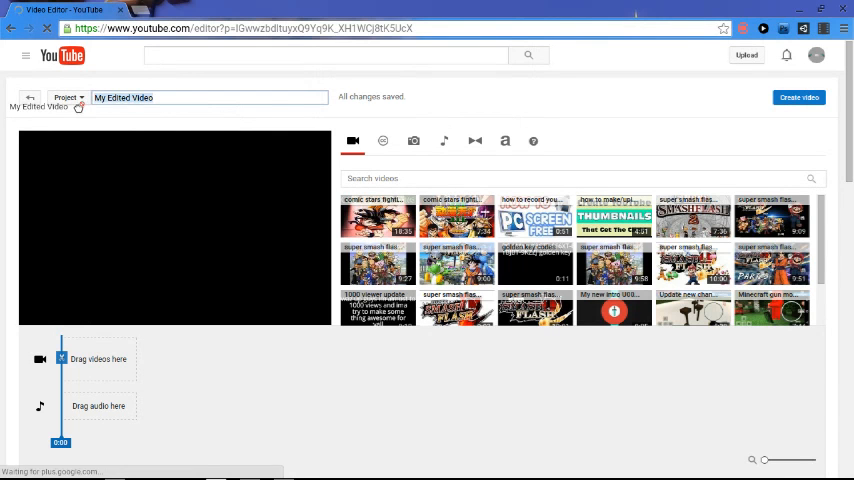
pyautogui.tripleClick(208, 96)
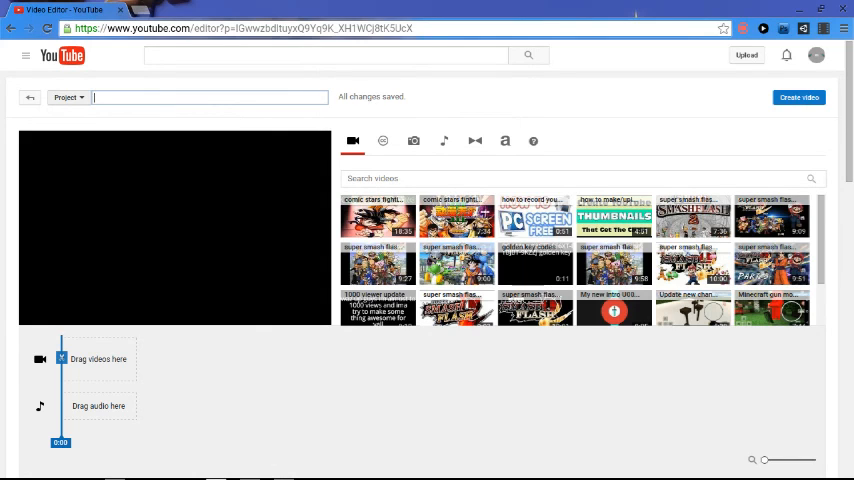
pyautogui.write('uh')
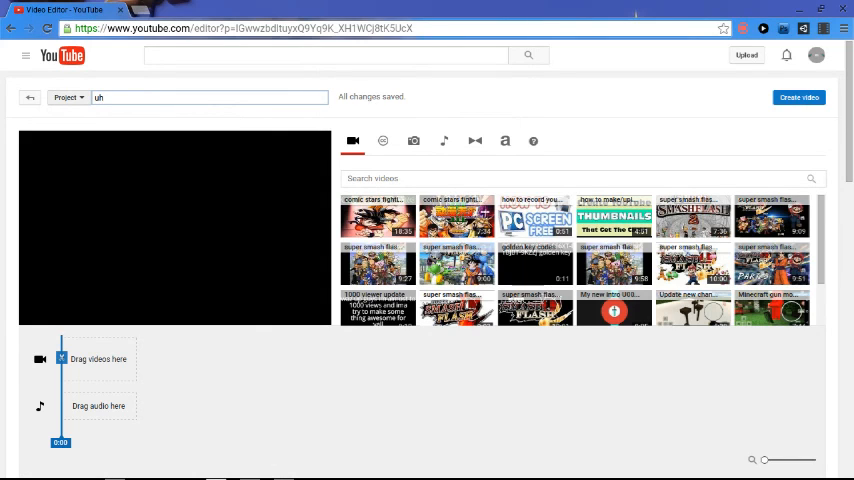
pyautogui.write('!!!!!!')
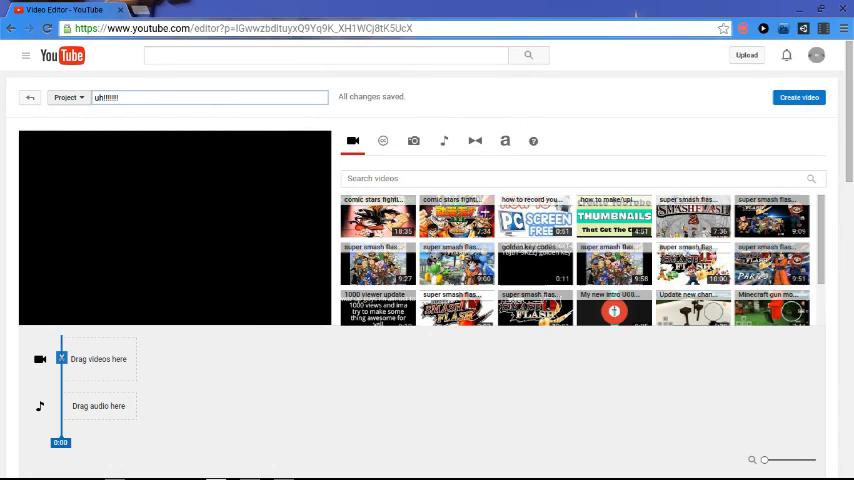
# Scroll through the library of available video clips.
pyautogui.scroll(-3)
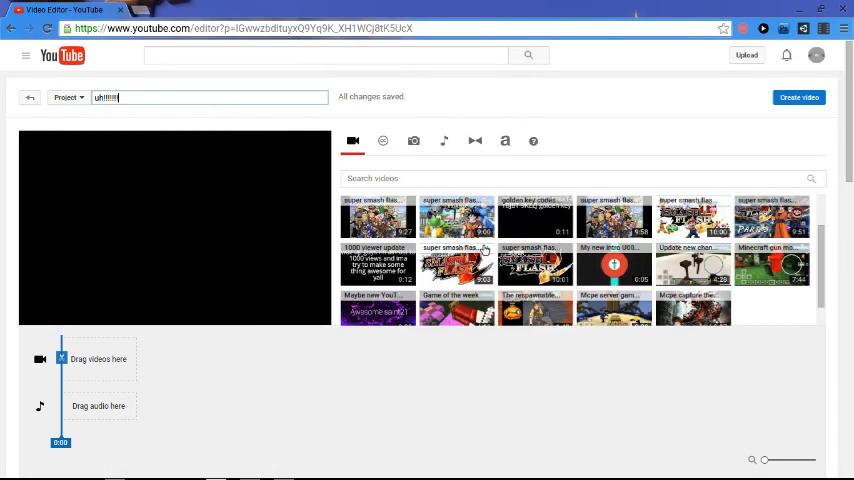
pyautogui.scroll(3)
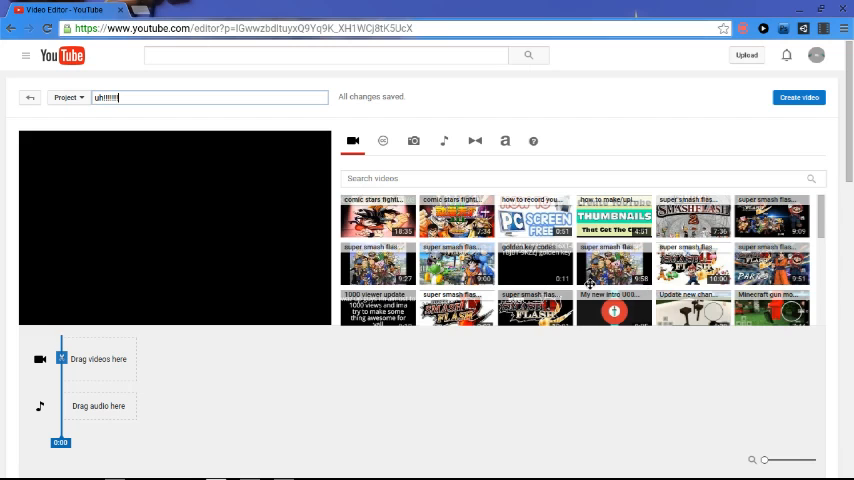
pyautogui.scroll(-3)
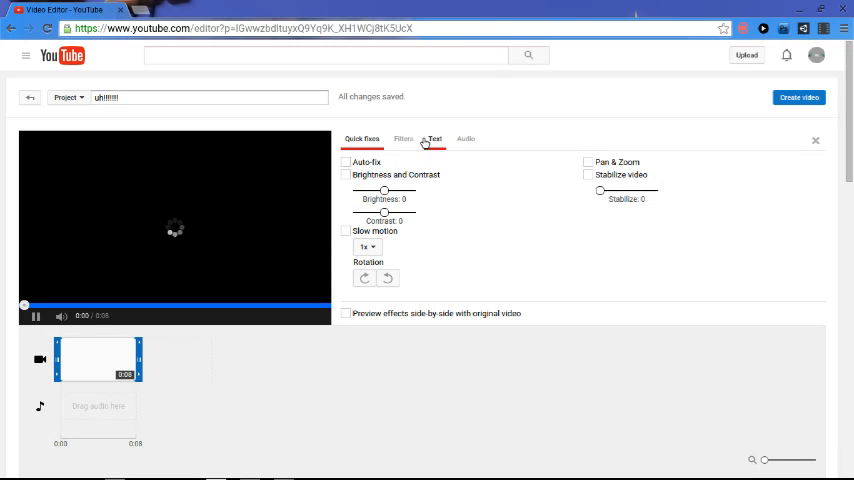
# Enter the caption text for the first clip in its Text settings and return to the library.
pyautogui.click(434, 138)
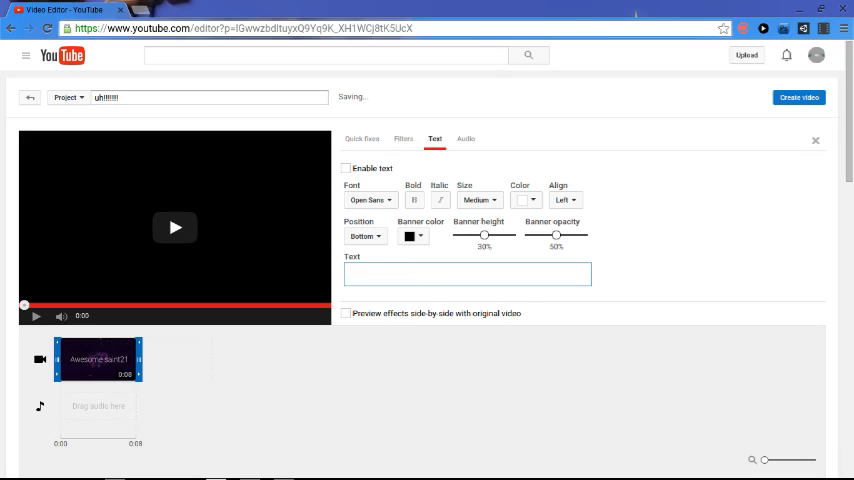
pyautogui.write('u like me')
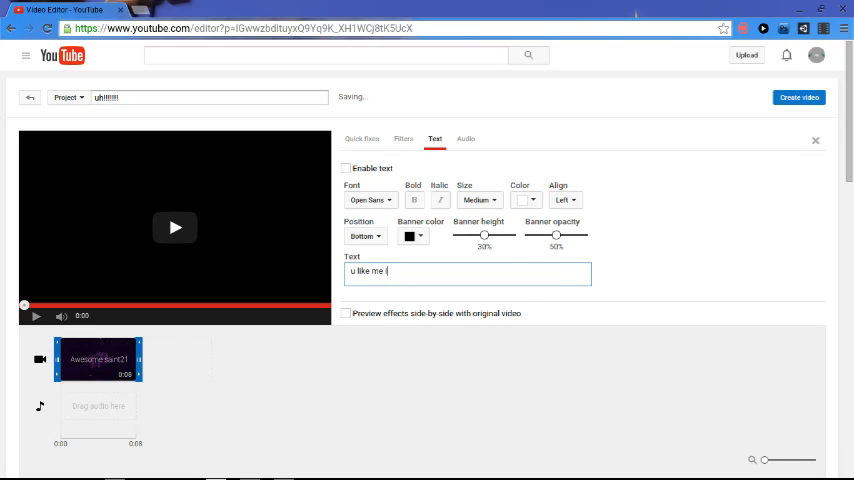
pyautogui.write('intre')
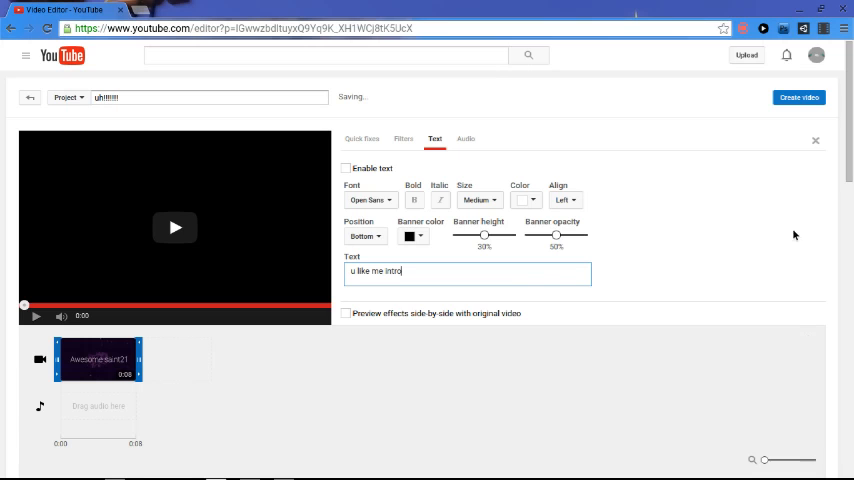
pyautogui.click(36, 316)
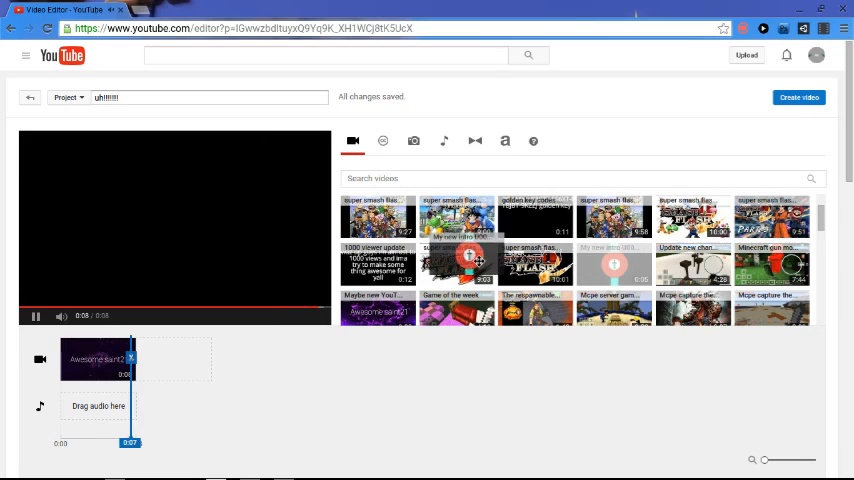
# Drag a second clip onto the timeline, close its adjustments and switch to Creative Commons videos.
pyautogui.moveTo(458, 264); pyautogui.dragTo(180, 358)
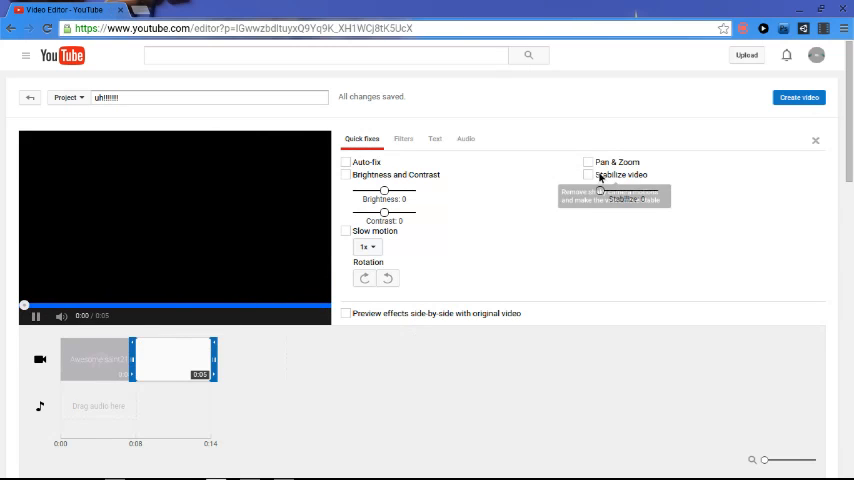
pyautogui.click(588, 176)
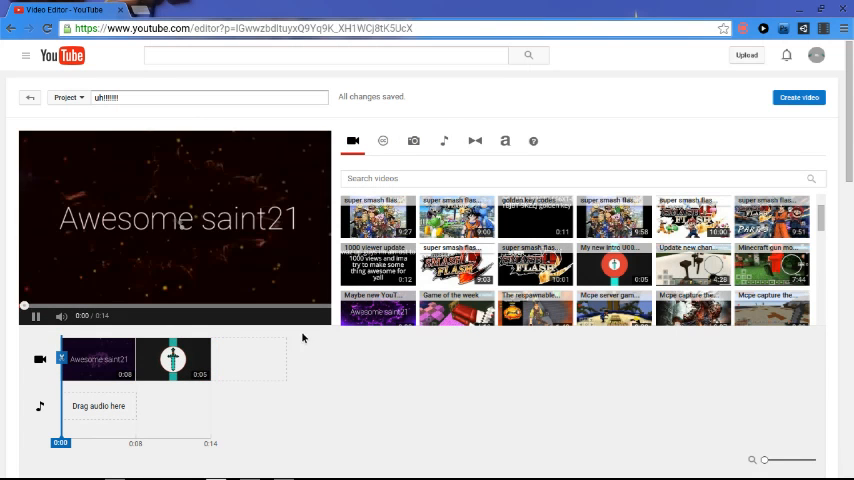
pyautogui.click(382, 140)
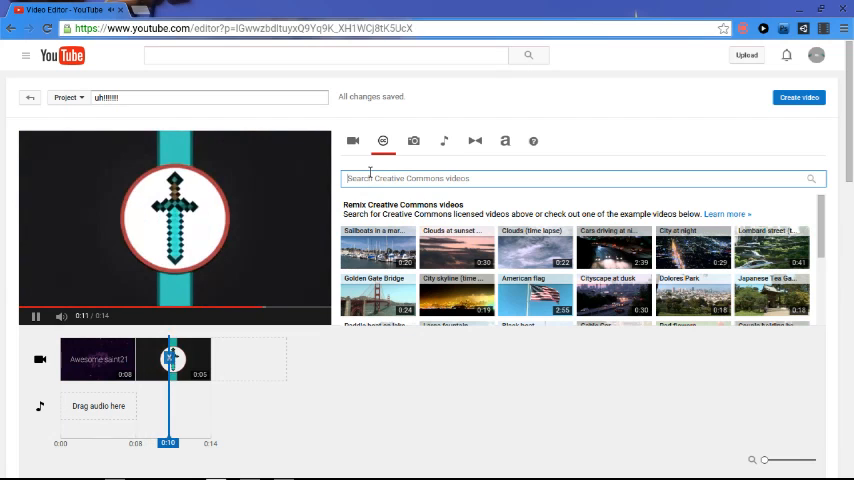
# Search Creative Commons videos and add a result to the timeline after the transition.
pyautogui.write('mine')
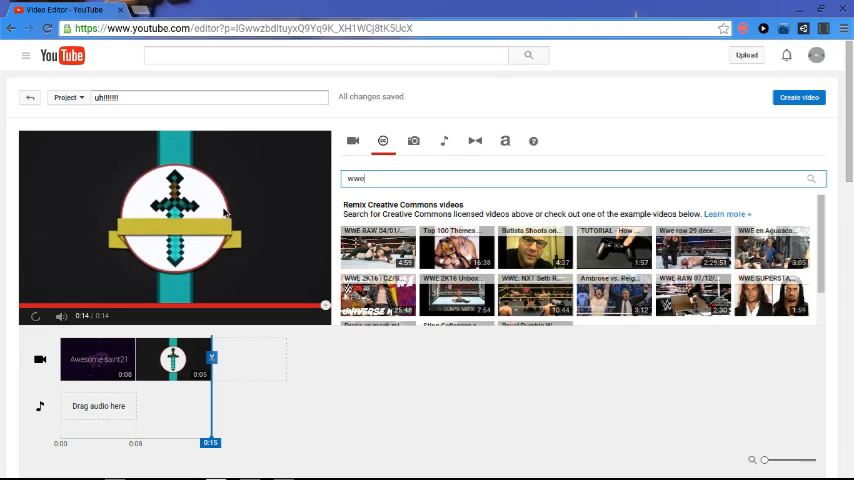
pyautogui.moveTo(396, 372)
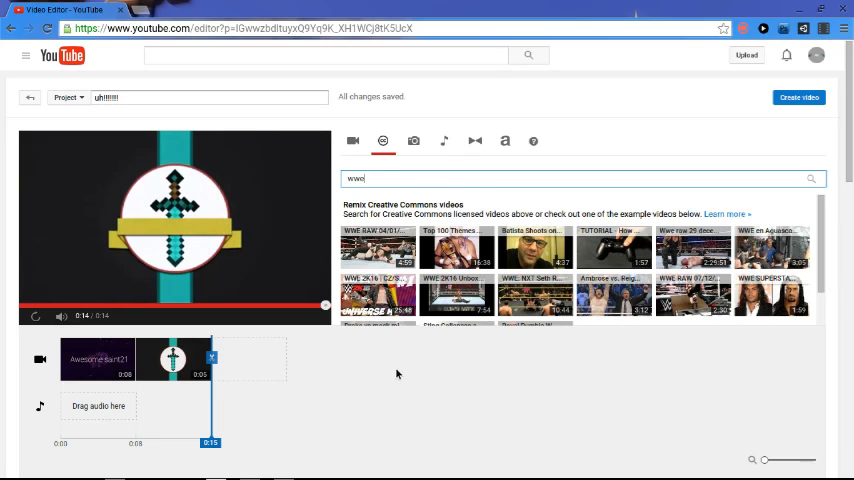
pyautogui.press('Backspace')
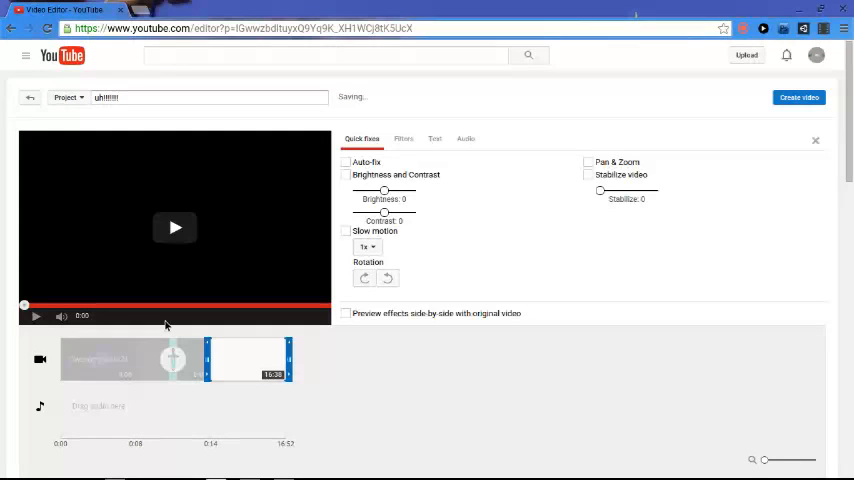
pyautogui.click(36, 316)
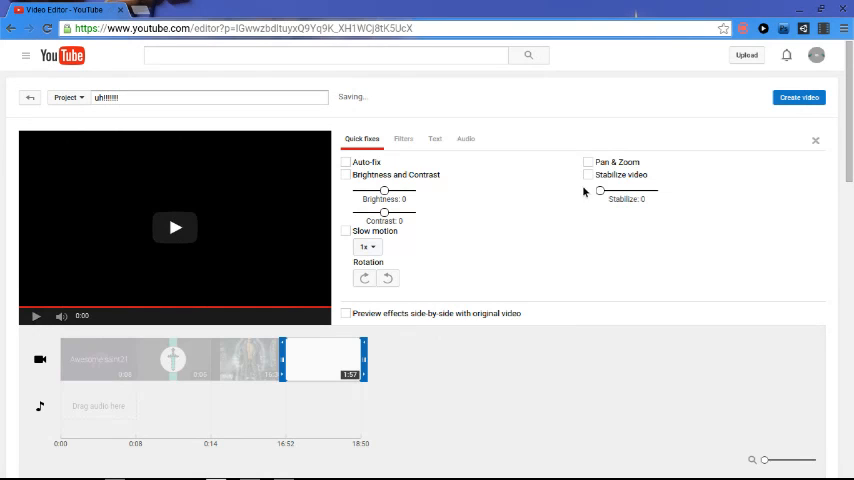
pyautogui.click(384, 140)
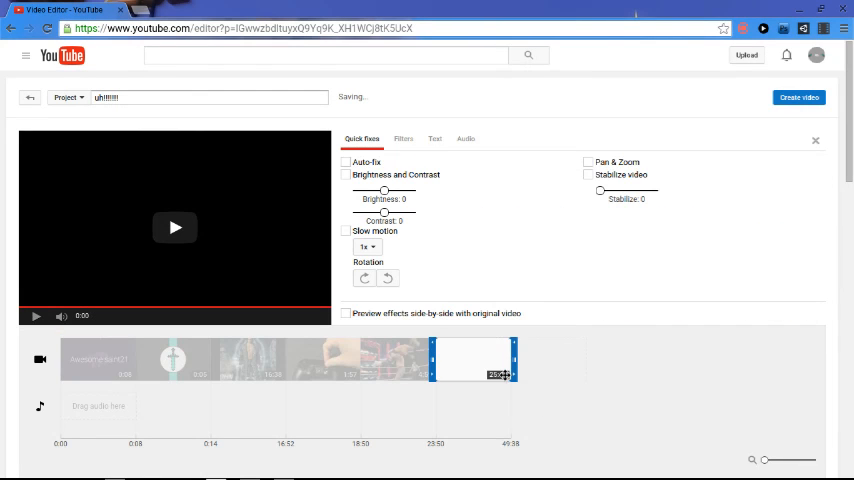
pyautogui.moveTo(816, 140)
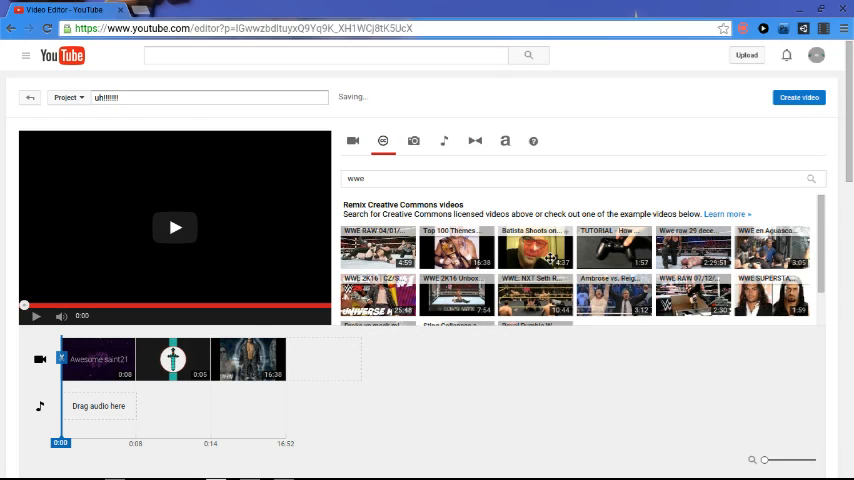
# Start importing photos into the project from the Photos section.
pyautogui.click(412, 140)
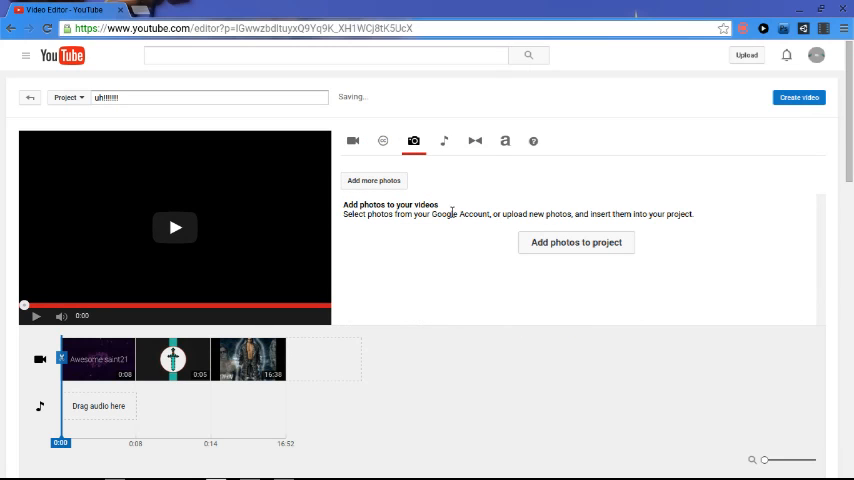
pyautogui.moveTo(576, 242)
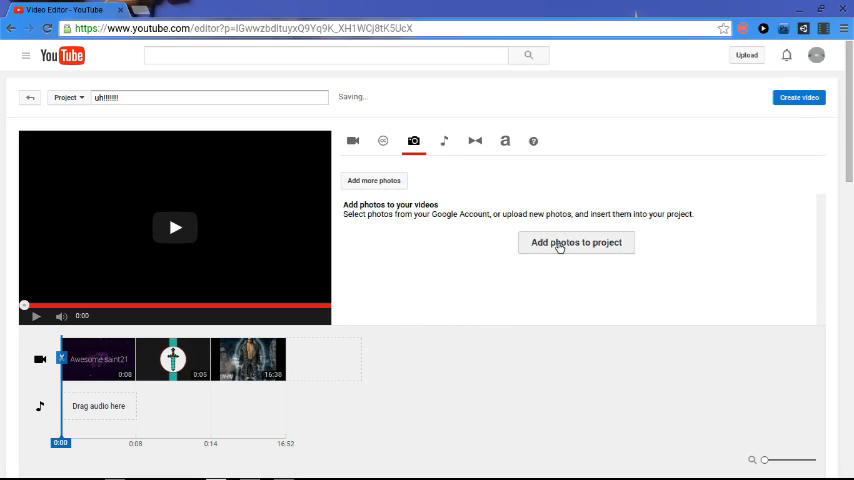
pyautogui.click(576, 242)
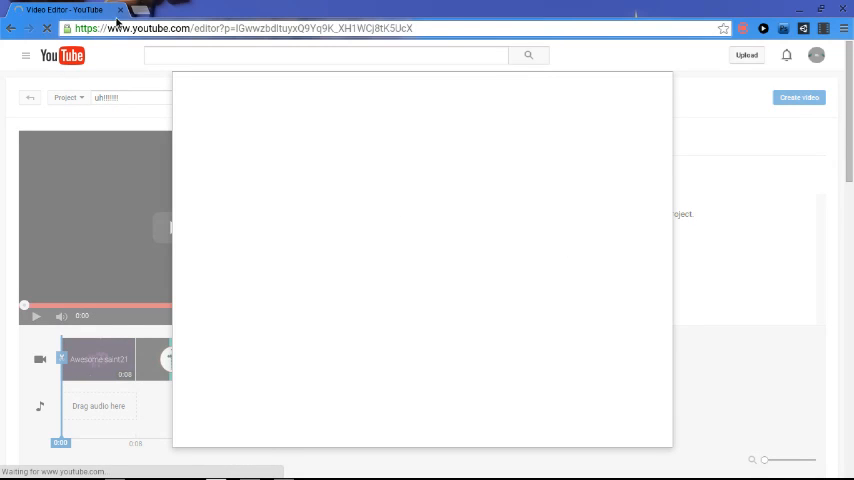
pyautogui.moveTo(10, 124)
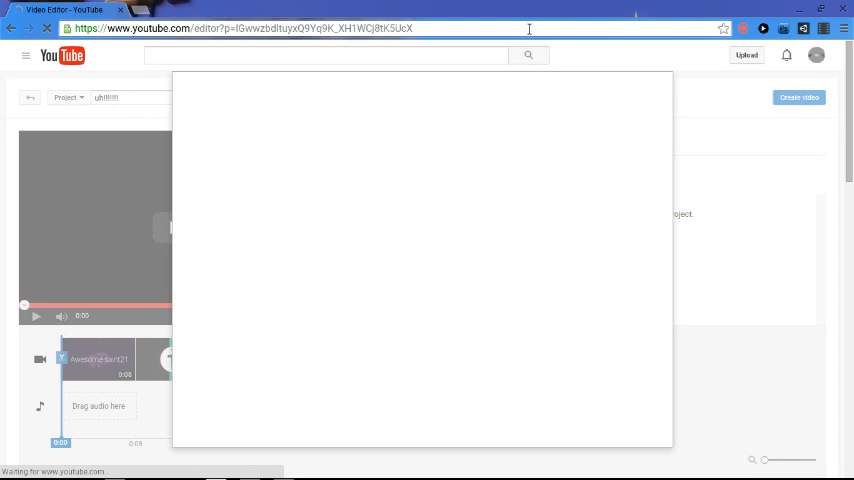
pyautogui.click(36, 316)
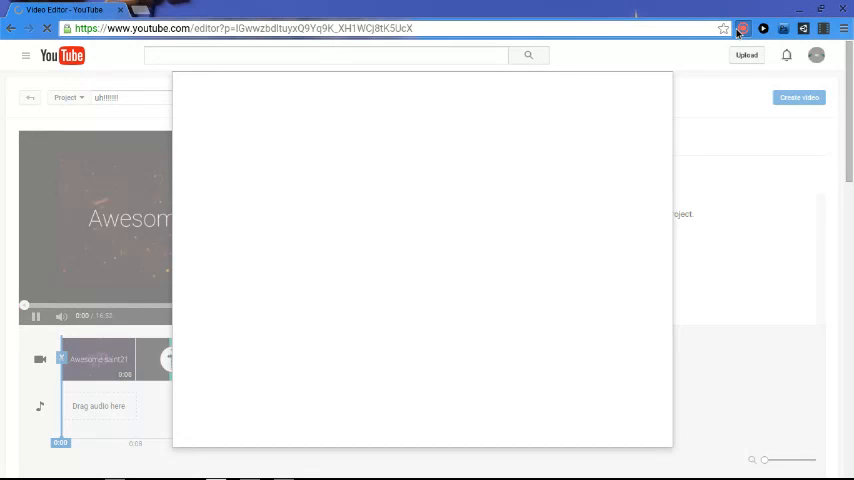
pyautogui.click(744, 28)
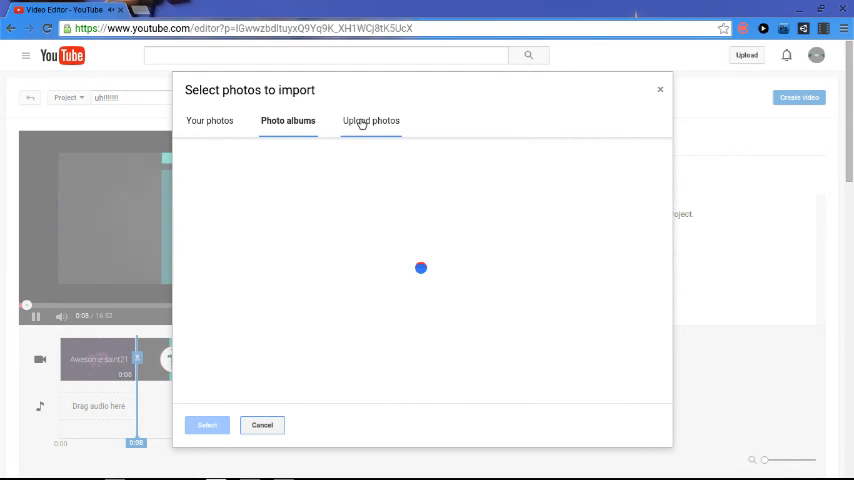
# Browse Your photos, pick an uploaded photo and confirm with Select.
pyautogui.click(372, 120)
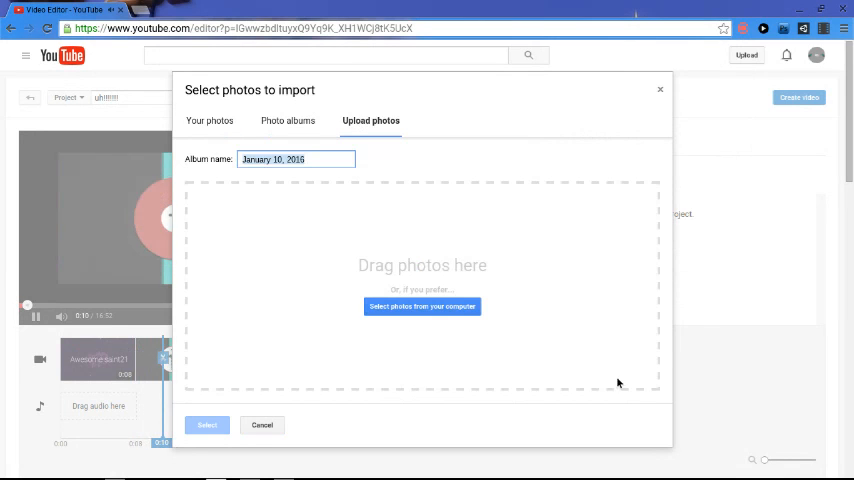
pyautogui.click(210, 120)
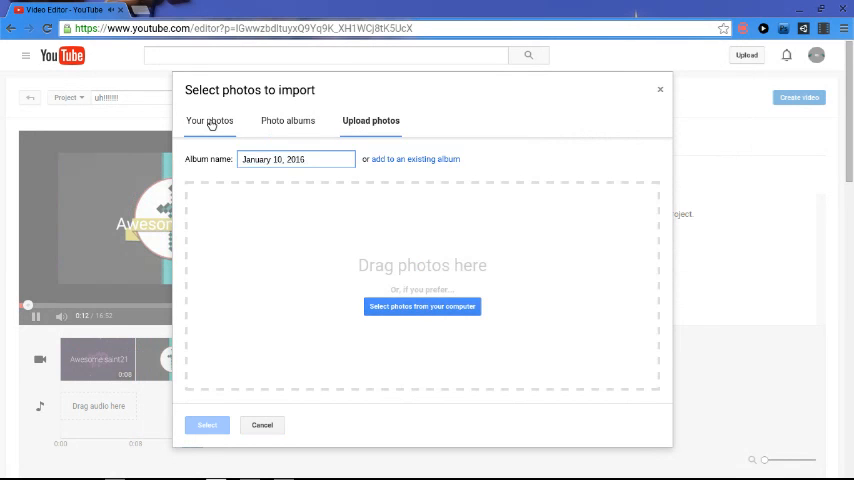
pyautogui.click(210, 120)
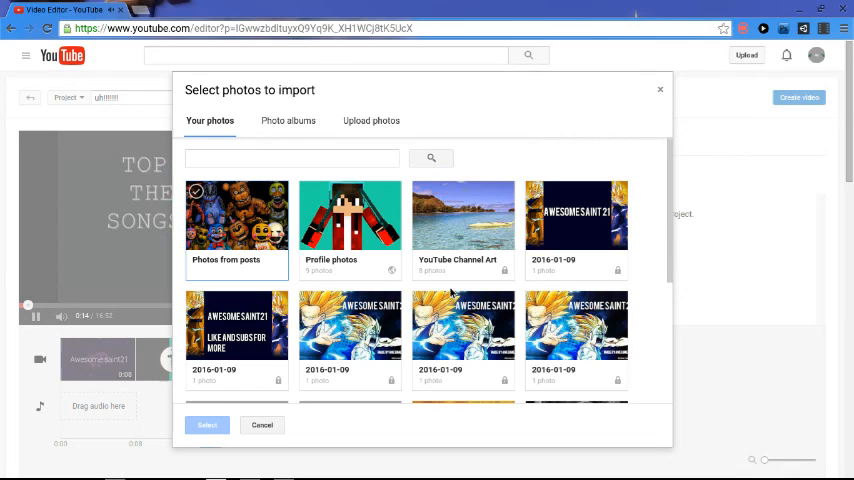
pyautogui.click(576, 216)
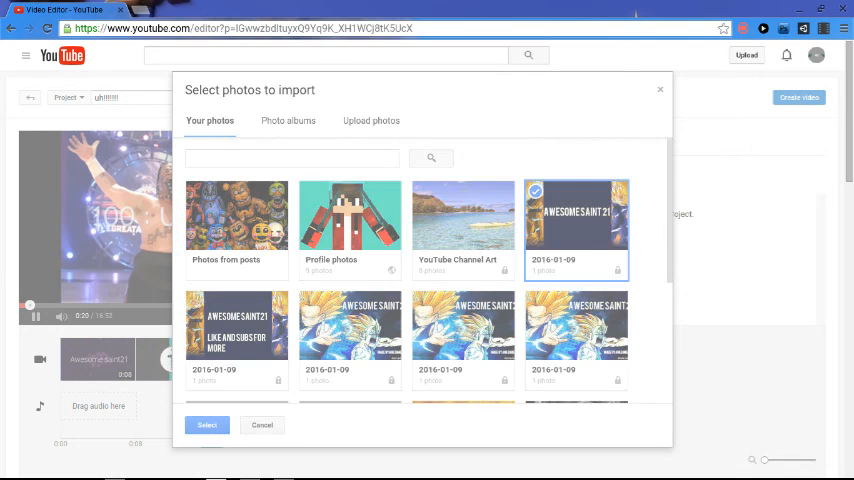
pyautogui.click(208, 424)
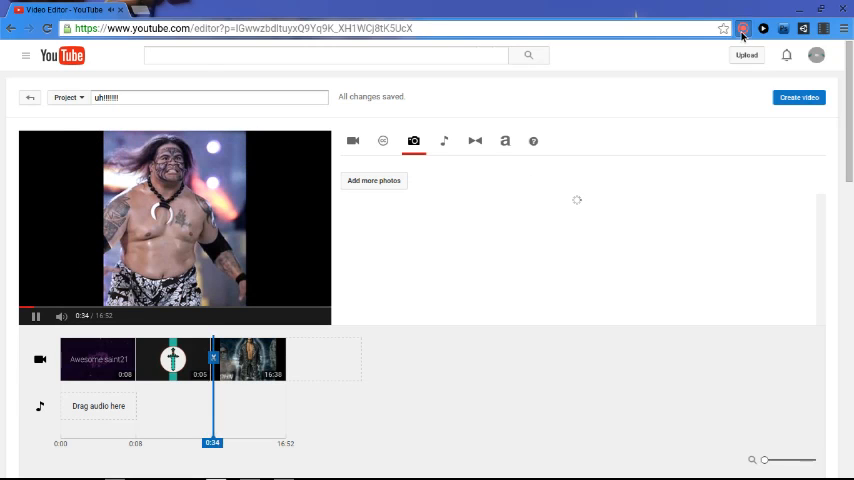
# Drop the imported photo at the timeline's end, glance at its filters and close its settings.
pyautogui.click(744, 28)
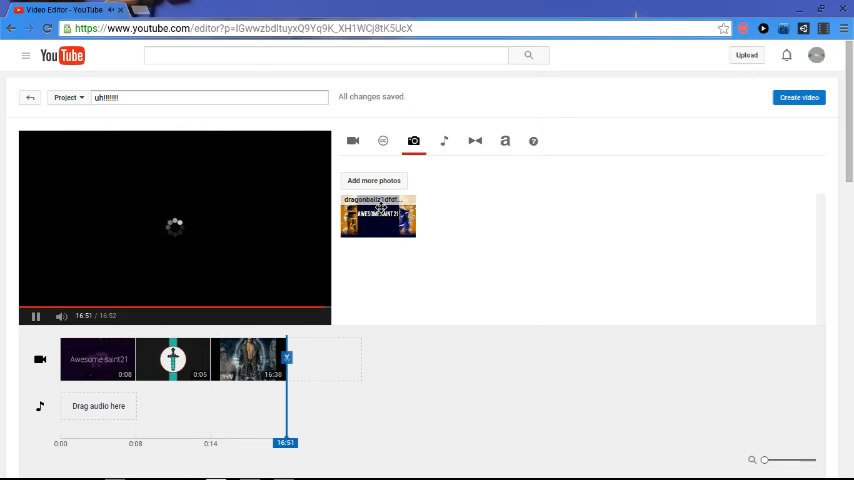
pyautogui.moveTo(378, 216); pyautogui.dragTo(324, 358)
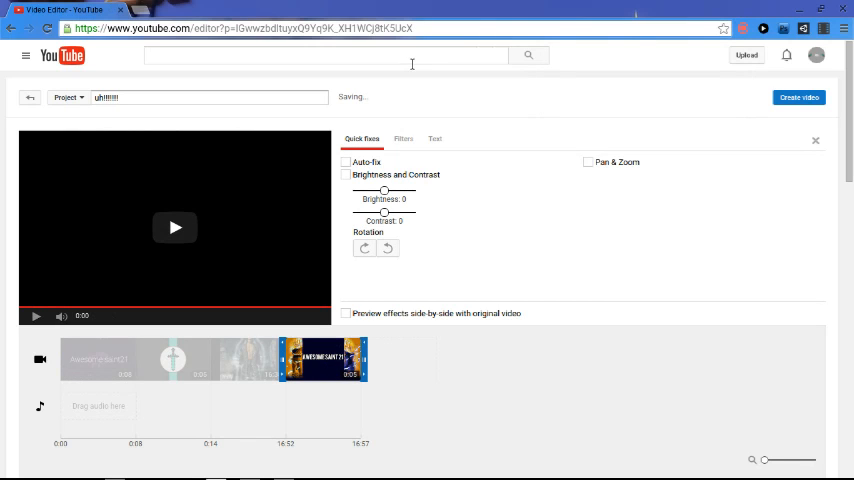
pyautogui.click(404, 138)
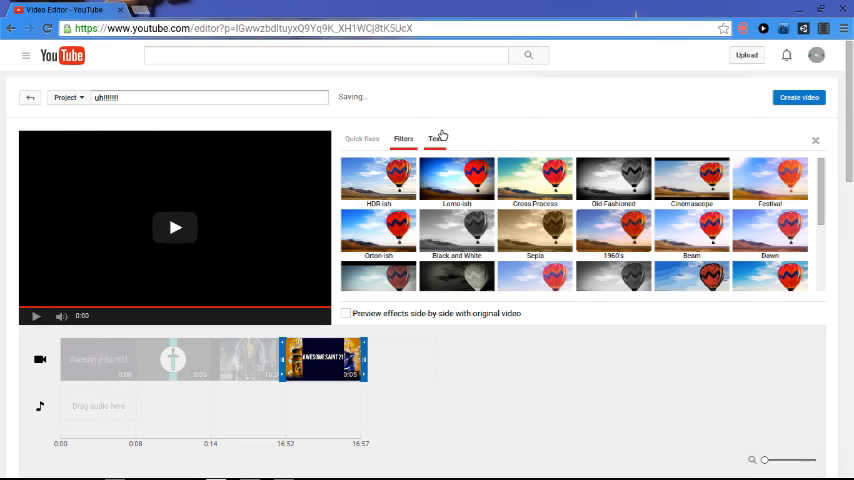
pyautogui.click(412, 140)
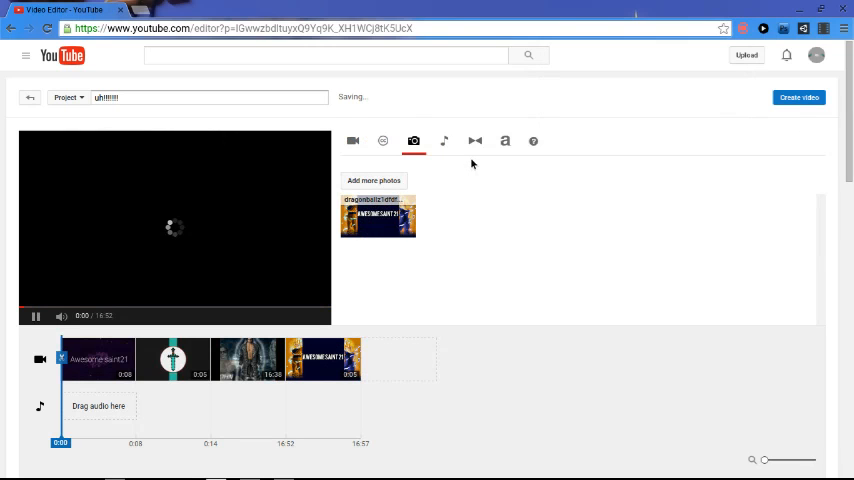
pyautogui.click(444, 140)
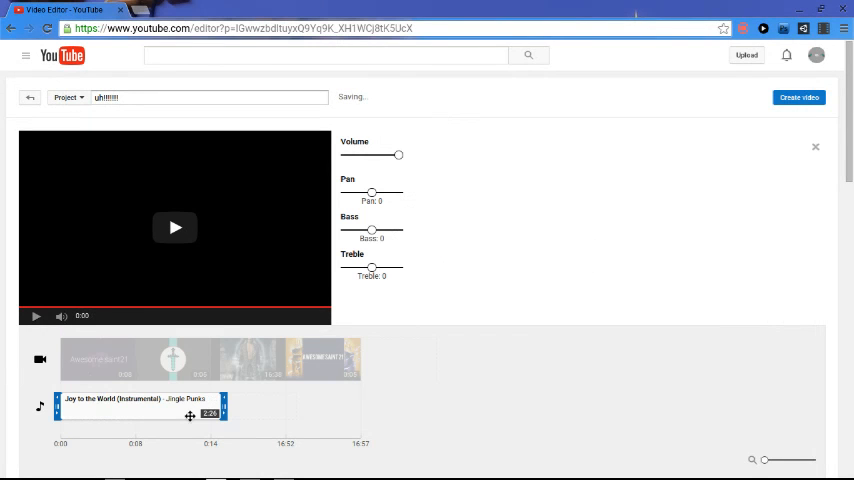
pyautogui.moveTo(816, 148)
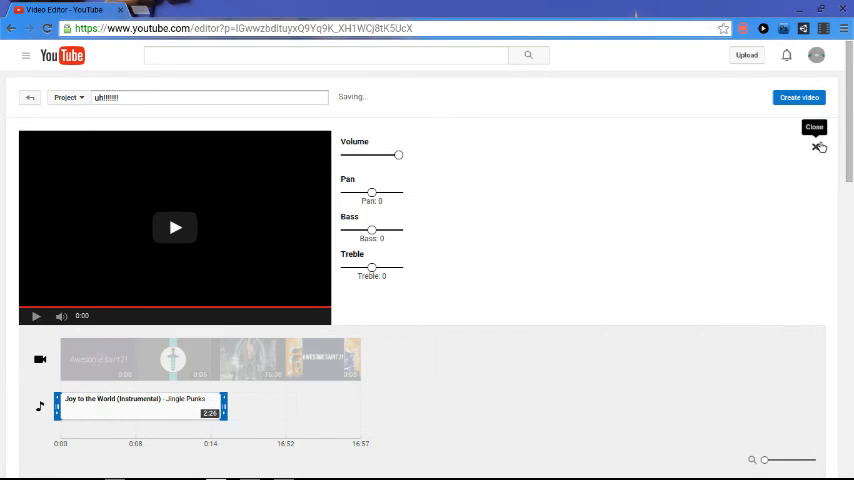
# Place Joy to the World (Instrumental) on the audio row and close its settings.
pyautogui.click(444, 140)
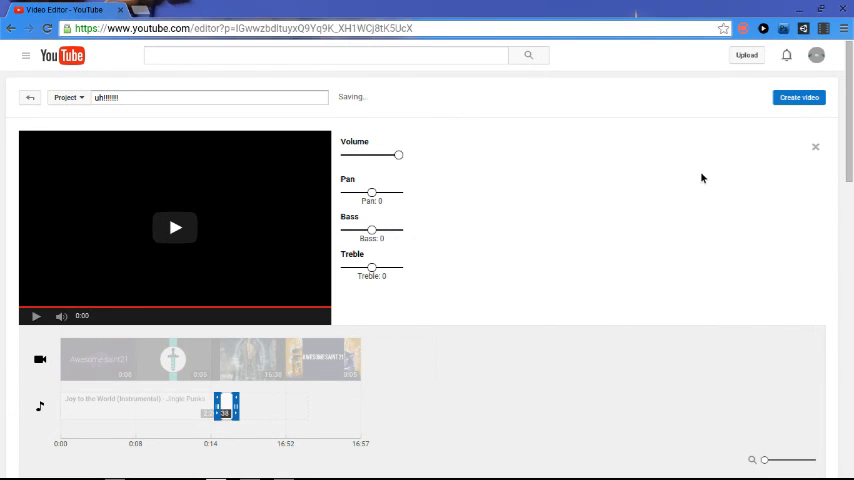
pyautogui.click(444, 140)
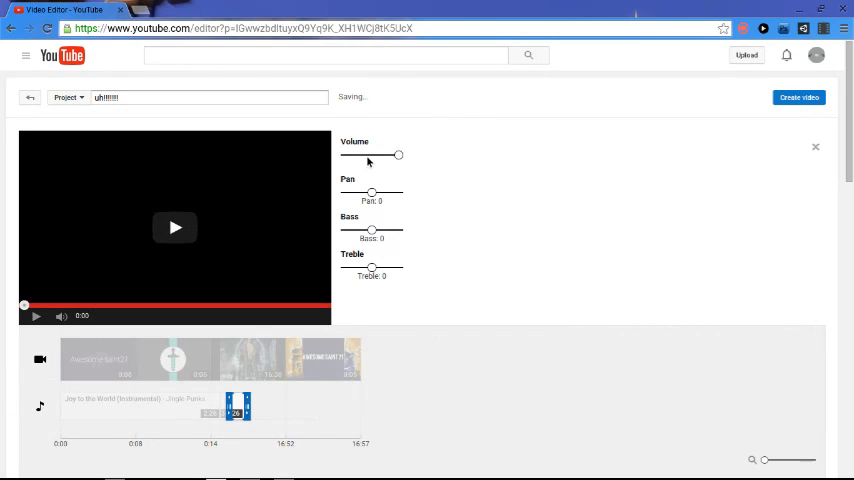
pyautogui.click(444, 140)
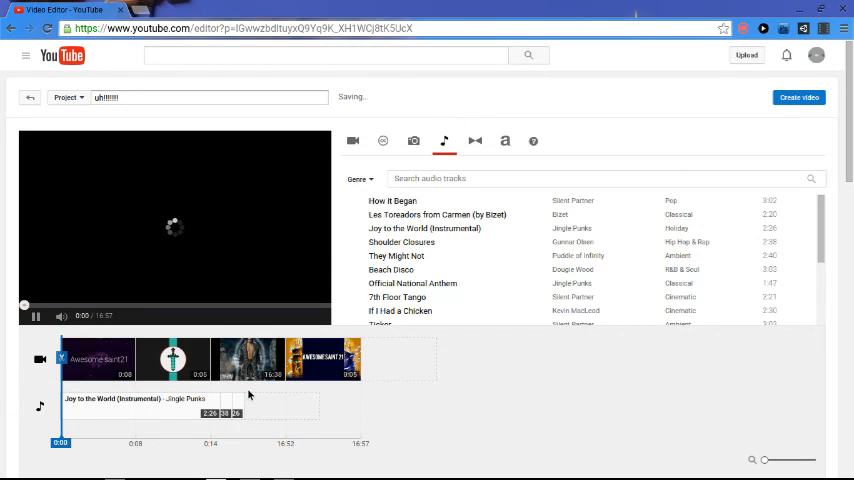
pyautogui.click(32, 316)
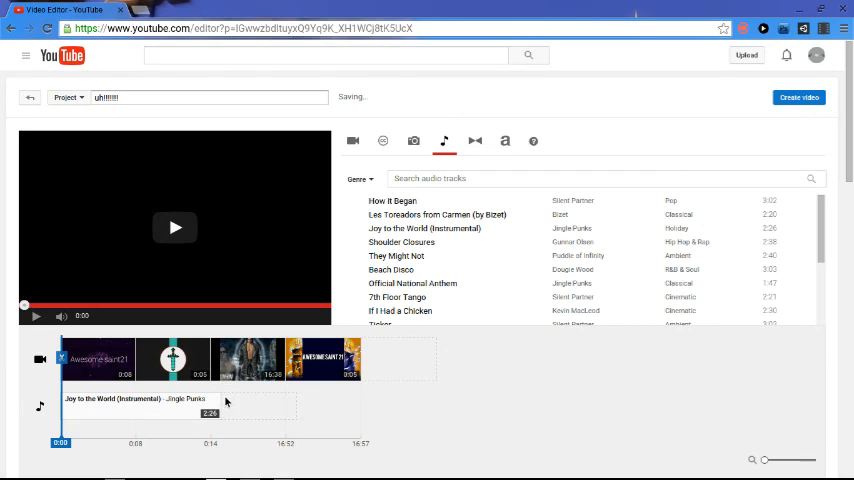
pyautogui.click(474, 140)
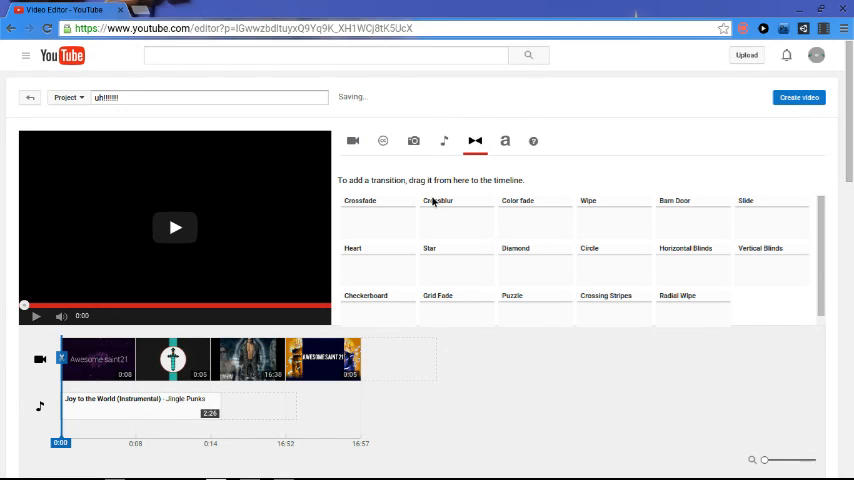
pyautogui.moveTo(388, 224)
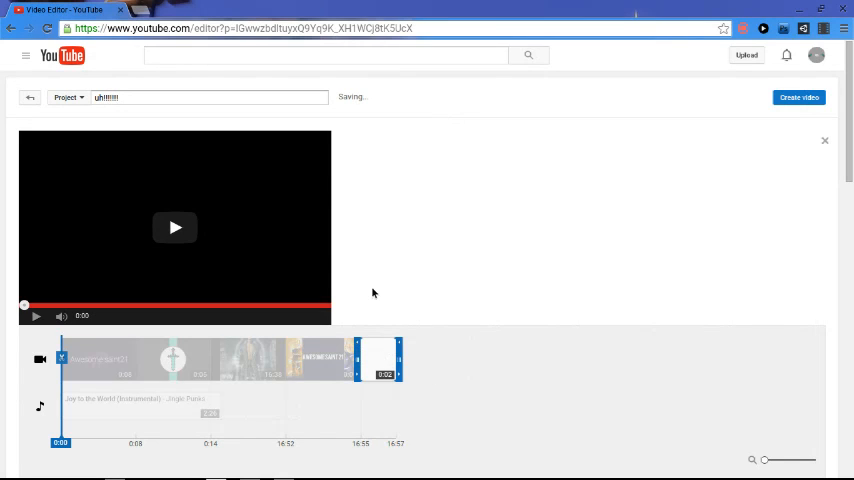
pyautogui.moveTo(674, 216)
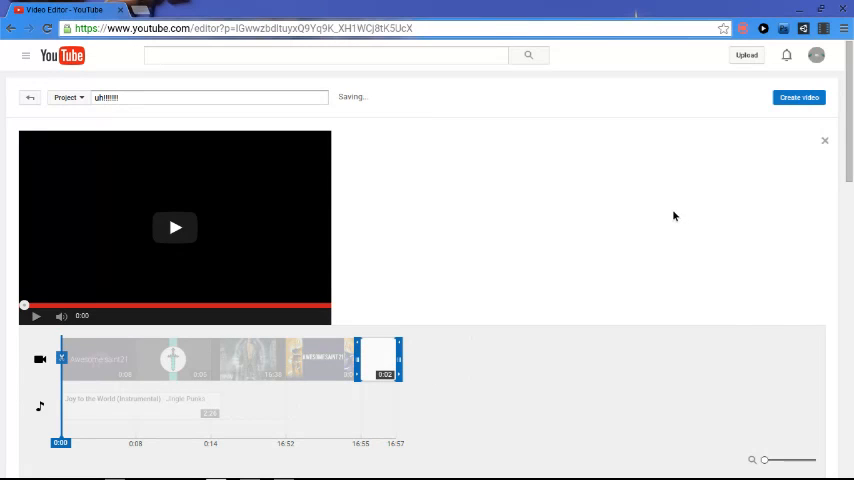
pyautogui.moveTo(824, 140)
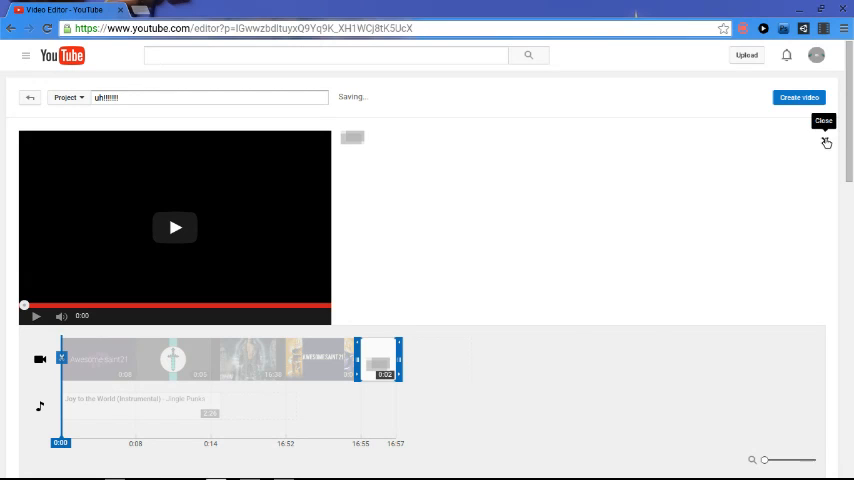
# Place a transition at the end of the clip sequence on the timeline.
pyautogui.click(474, 140)
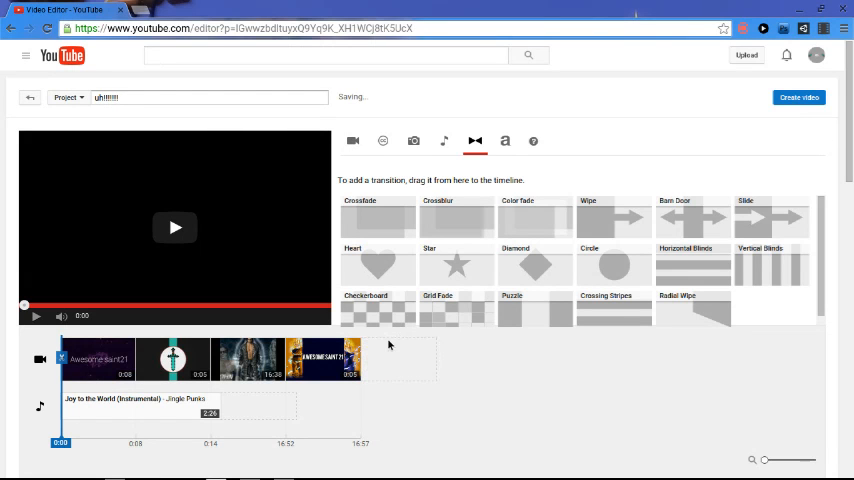
pyautogui.moveTo(396, 192)
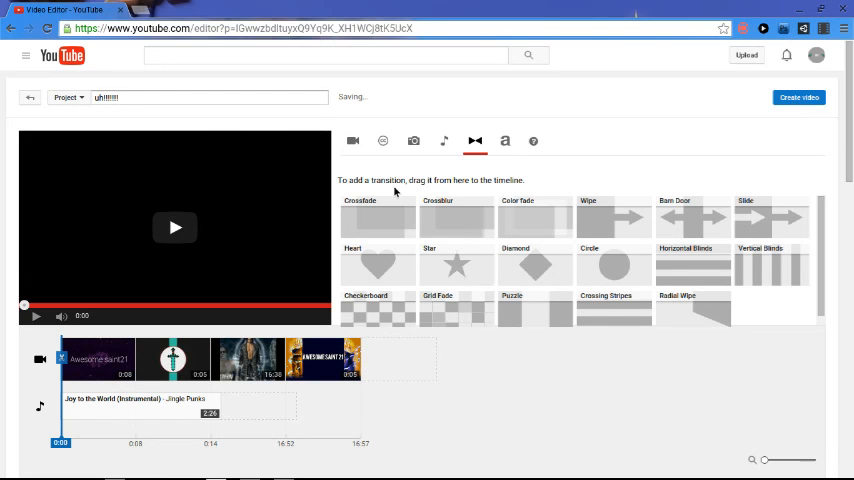
pyautogui.moveTo(388, 276)
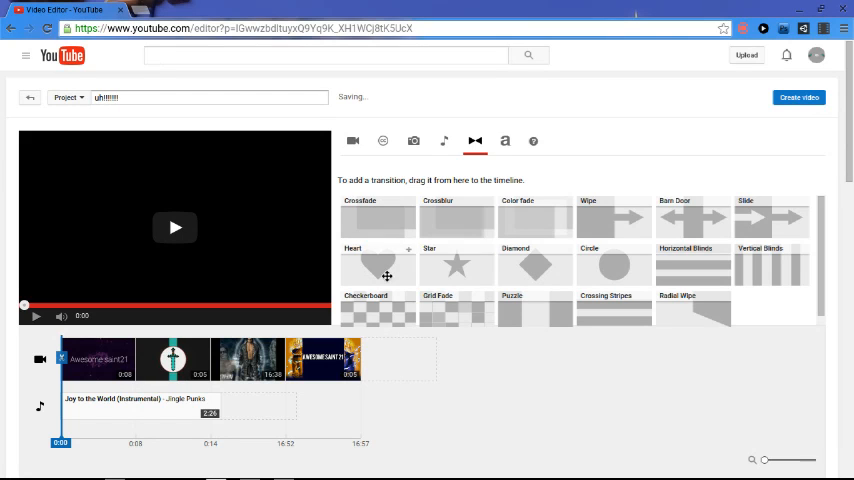
pyautogui.moveTo(414, 248)
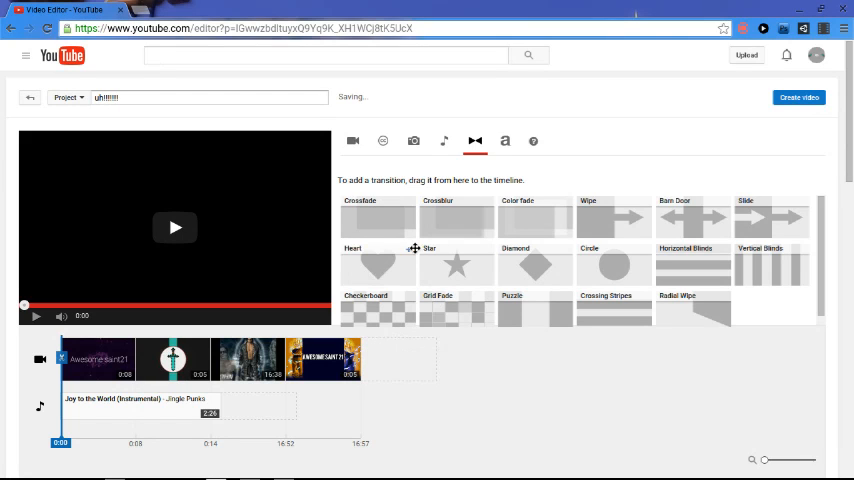
pyautogui.moveTo(438, 218); pyautogui.dragTo(438, 350)
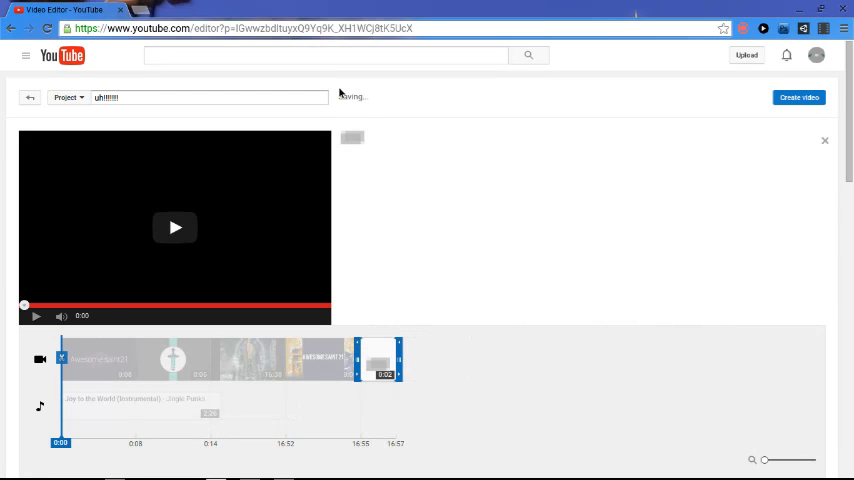
pyautogui.click(176, 228)
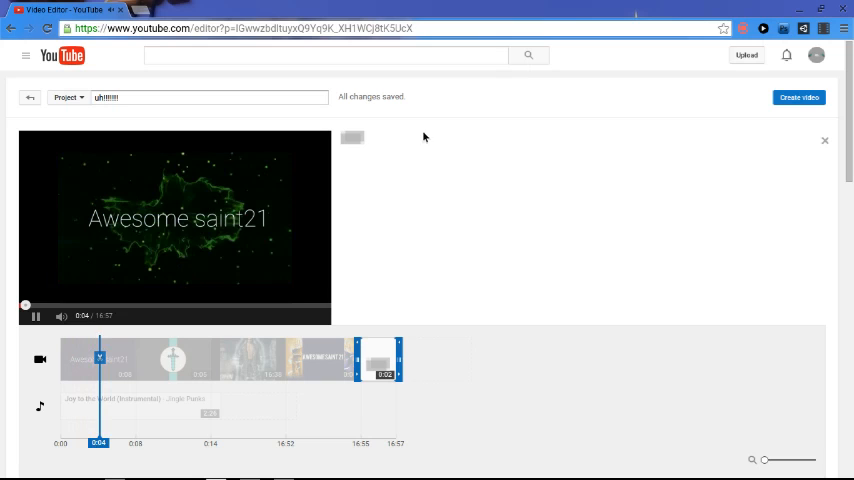
# Dismiss the transition settings and show the title styles library.
pyautogui.click(474, 140)
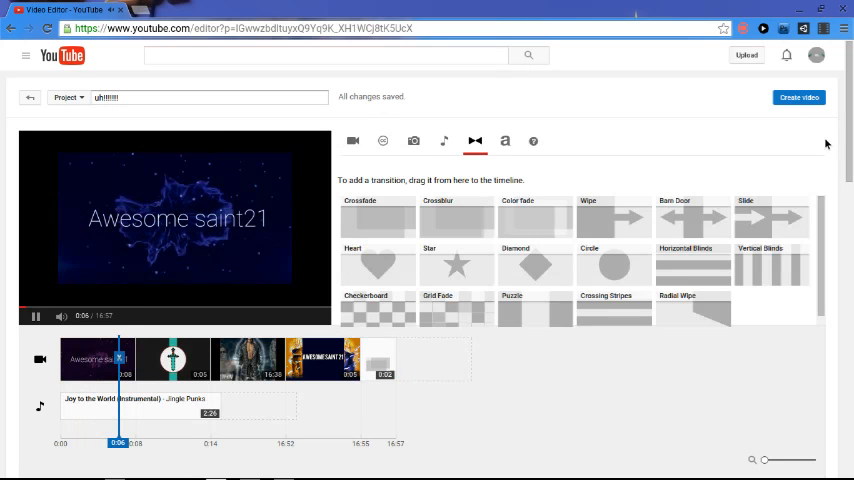
pyautogui.click(504, 140)
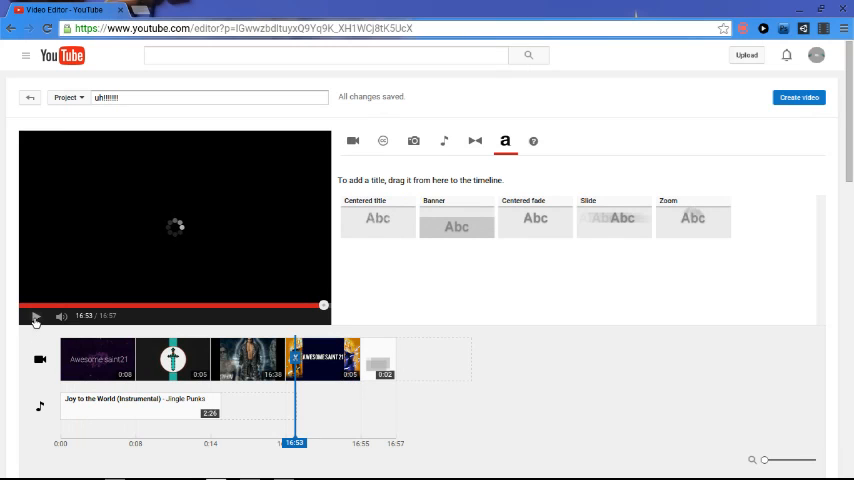
# Preview the project, then place a Centered title at the end of the timeline.
pyautogui.click(36, 316)
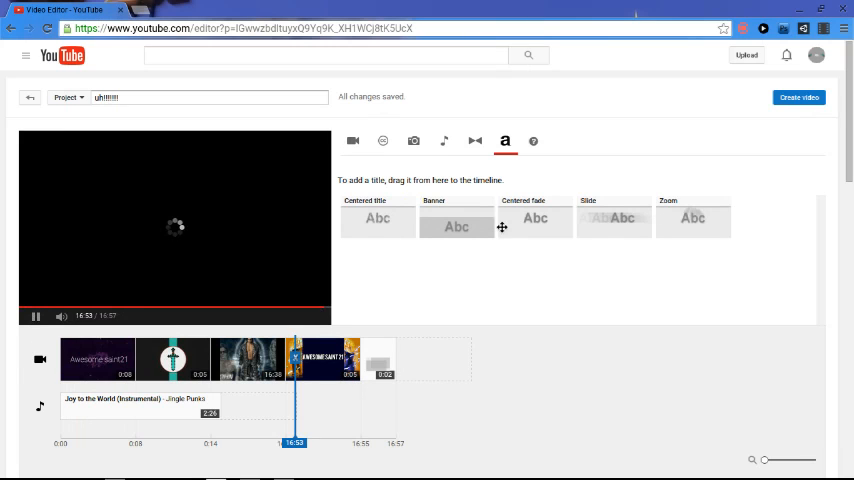
pyautogui.moveTo(376, 220); pyautogui.dragTo(440, 356)
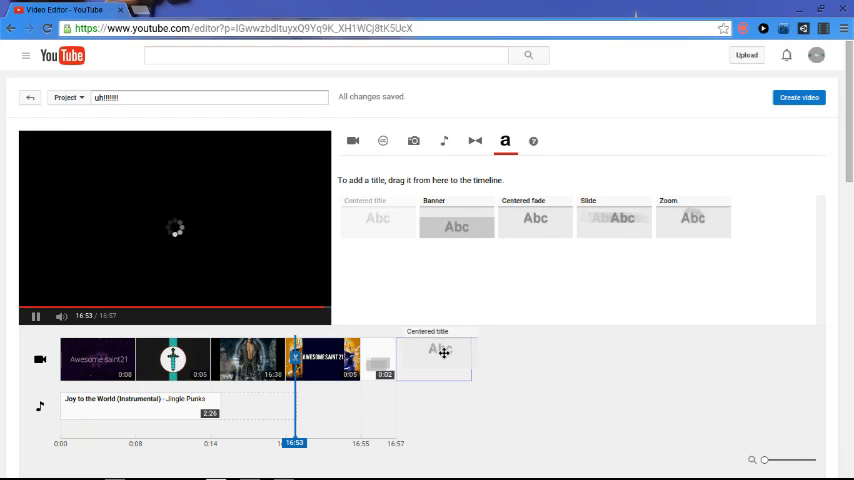
pyautogui.click(432, 358)
pyautogui.write('E')
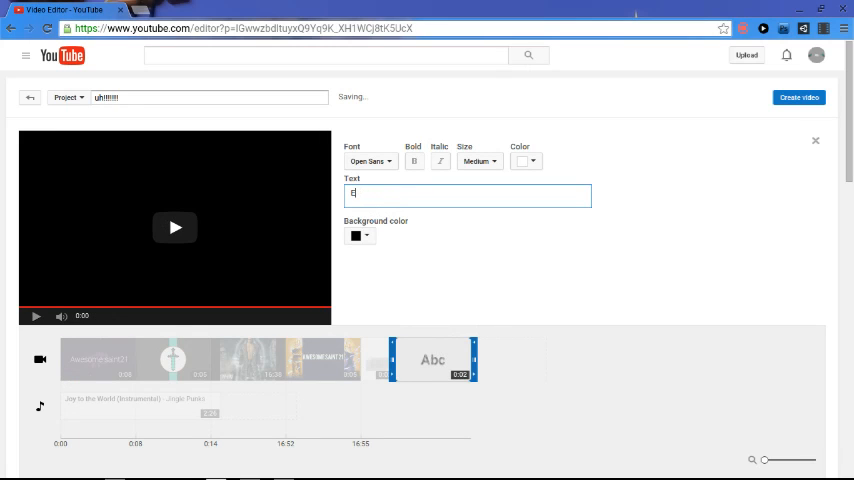
# Enter the title wording ('a', 'sa') and finish editing the title text.
pyautogui.write('awesome')
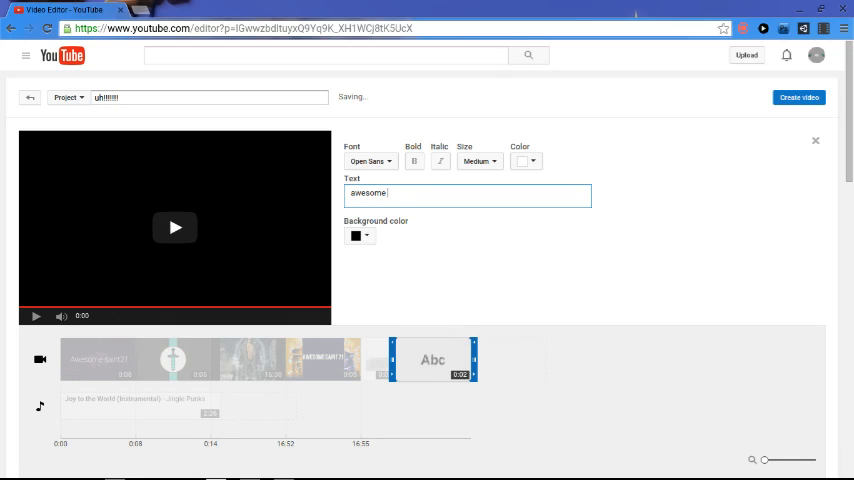
pyautogui.write('saintxvd')
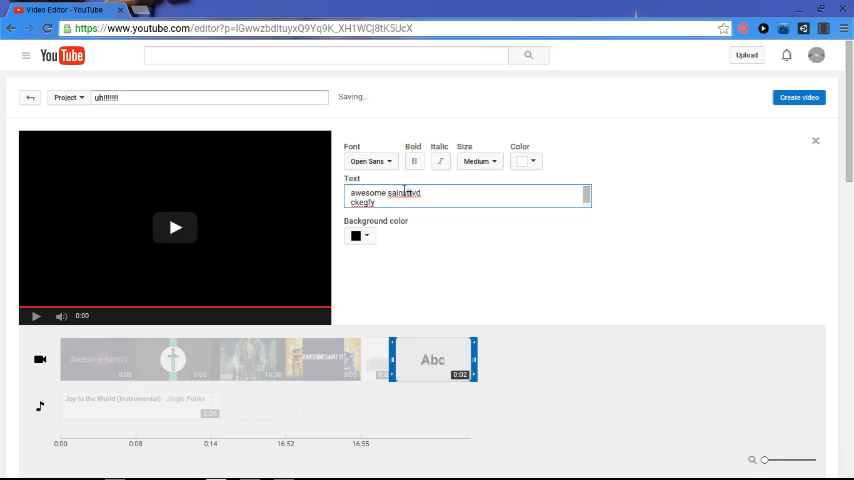
pyautogui.click(468, 196)
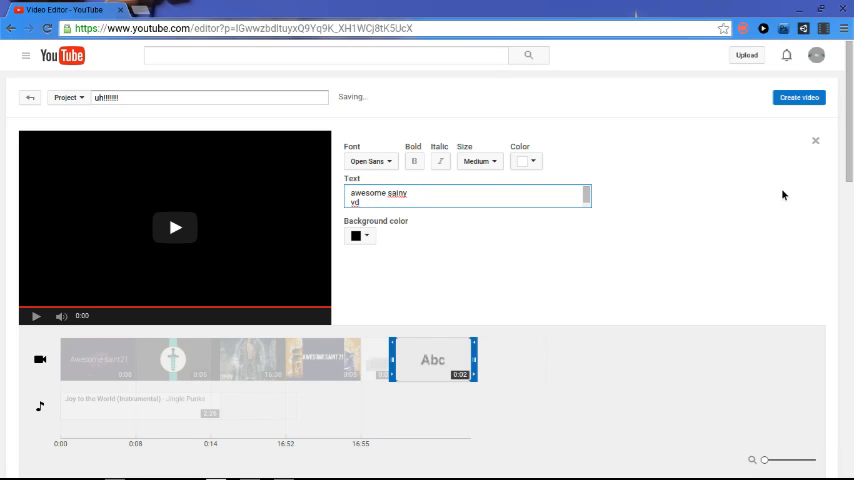
pyautogui.moveTo(816, 144)
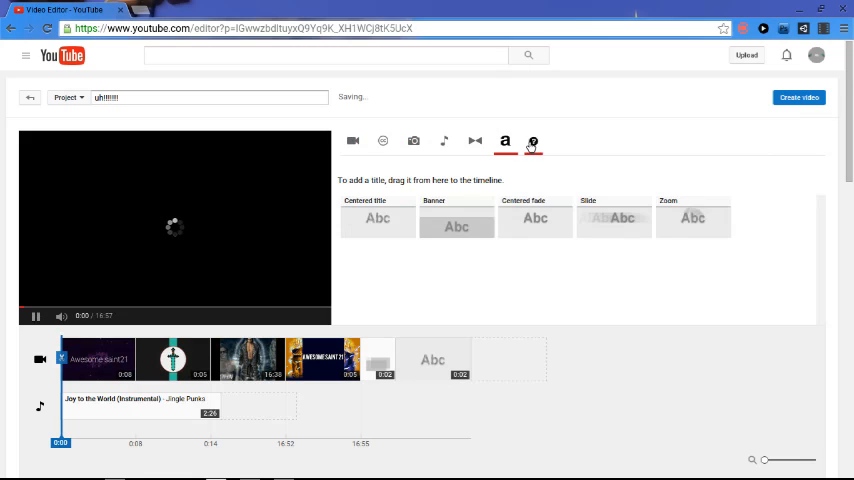
# Show the editor's keyboard navigation help.
pyautogui.click(532, 140)
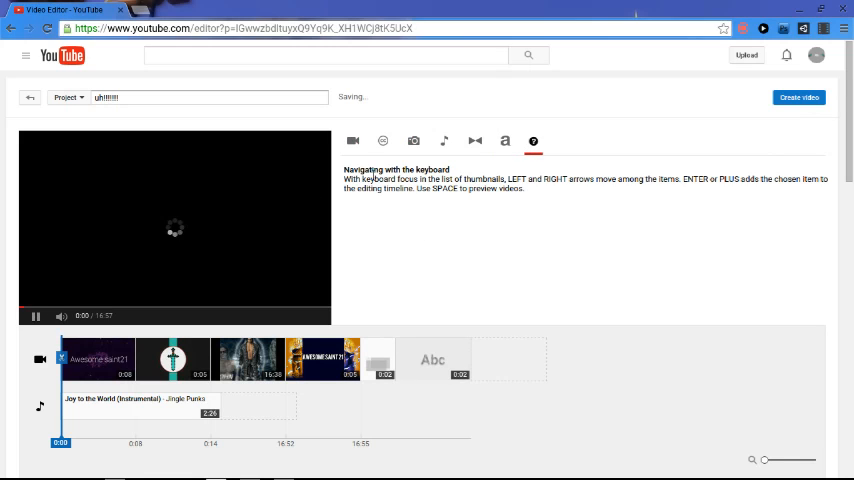
pyautogui.moveTo(510, 160)
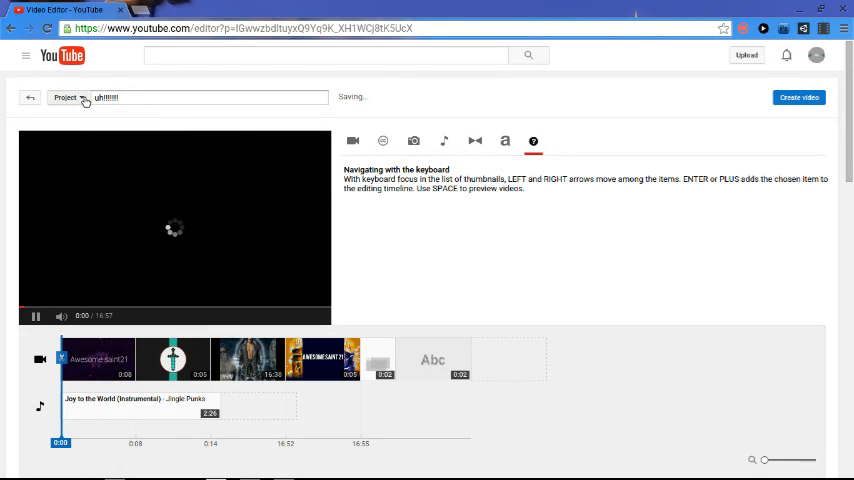
# Browse the saved projects list down to the 'Awesome saint21' project.
pyautogui.click(68, 96)
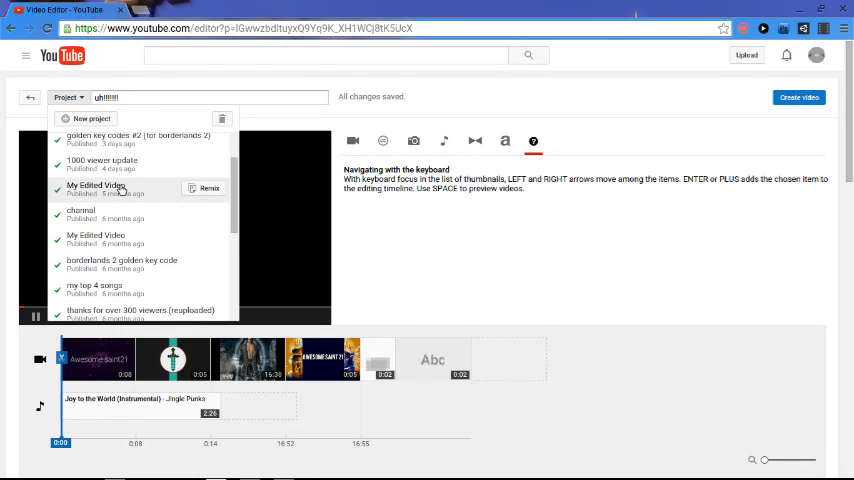
pyautogui.scroll(-3)
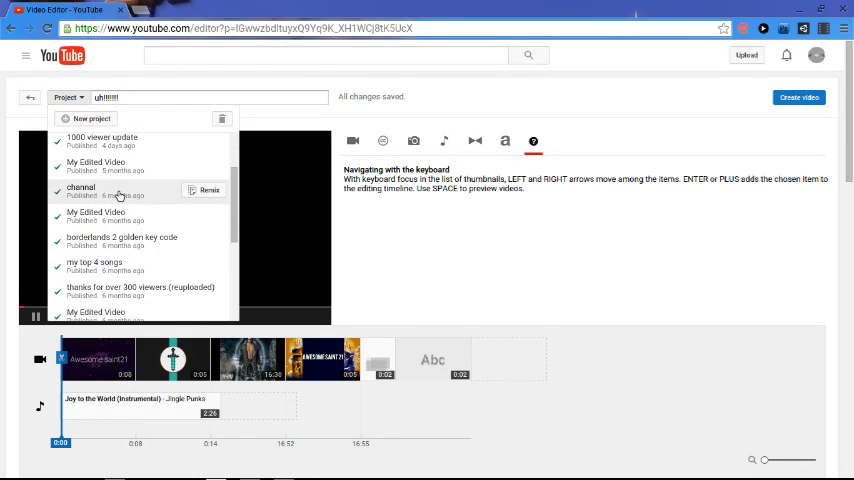
pyautogui.scroll(-3)
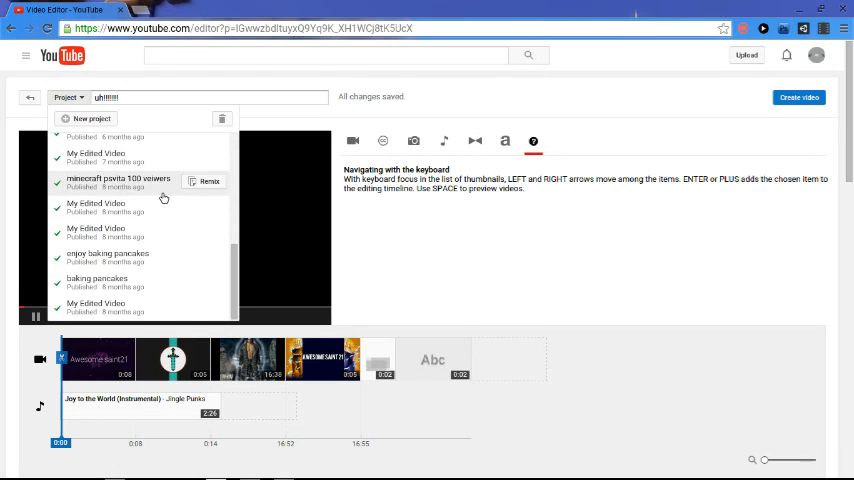
pyautogui.scroll(-3)
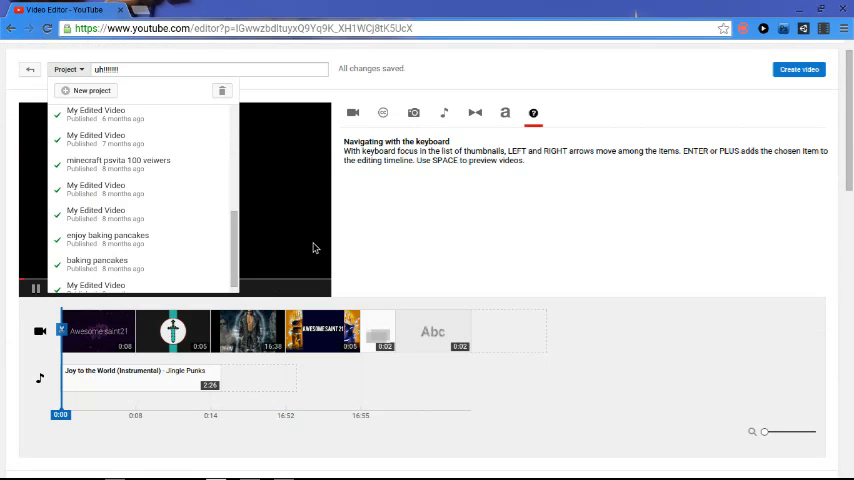
pyautogui.scroll(-3)
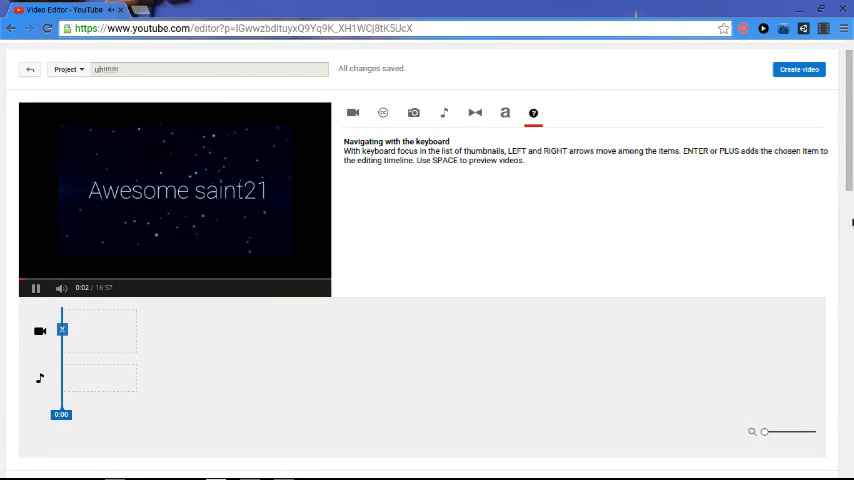
# Load the 'enjoy baking pancakes' project with its video clips and music track.
pyautogui.click(384, 112)
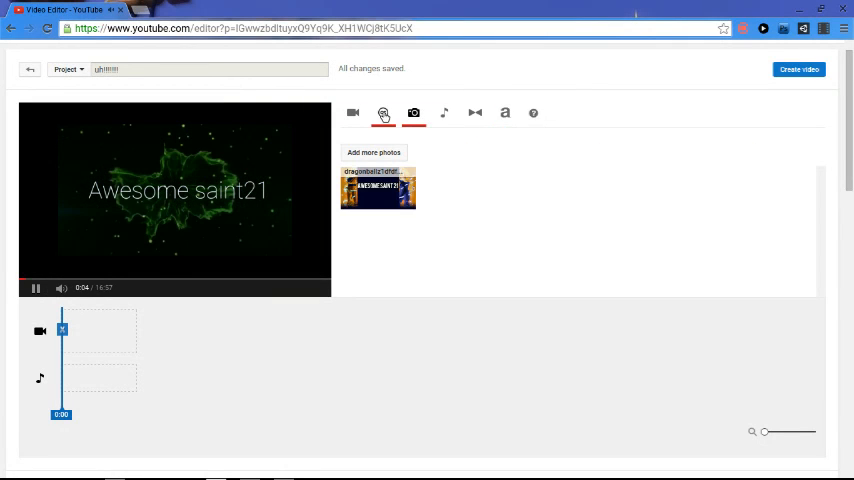
pyautogui.click(352, 112)
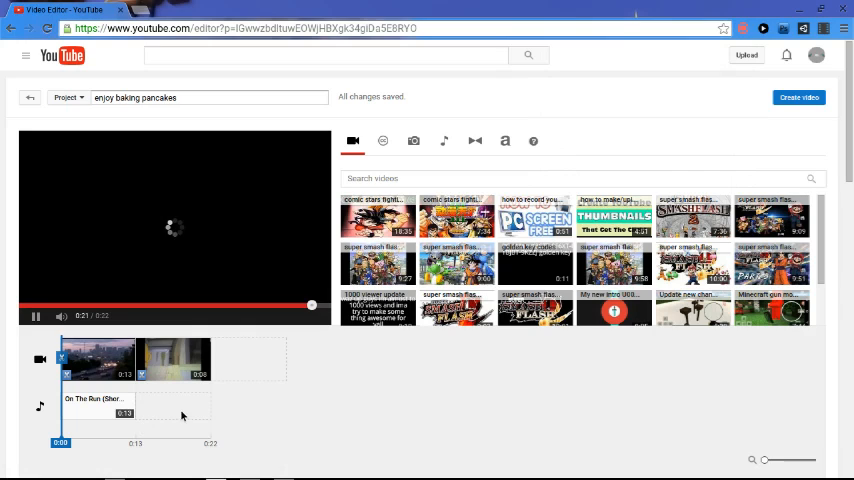
pyautogui.moveTo(246, 456)
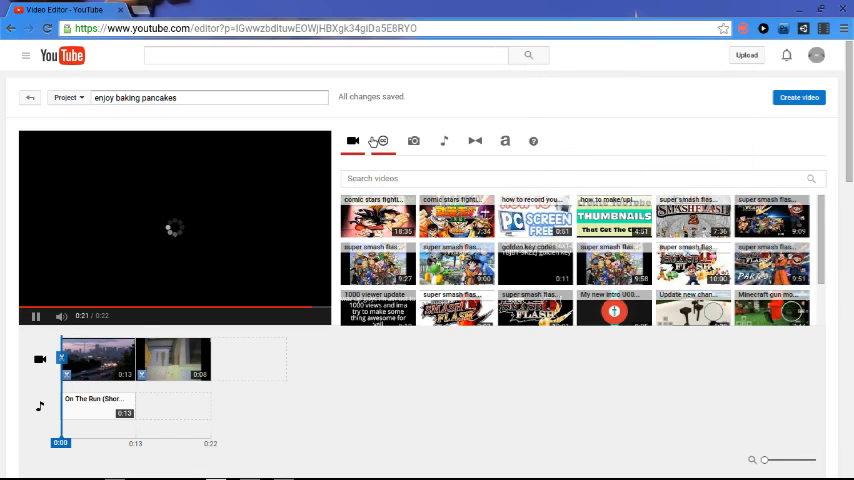
# Show the Creative Commons video library and play the 'enjoy baking pancakes' preview partway.
pyautogui.click(384, 140)
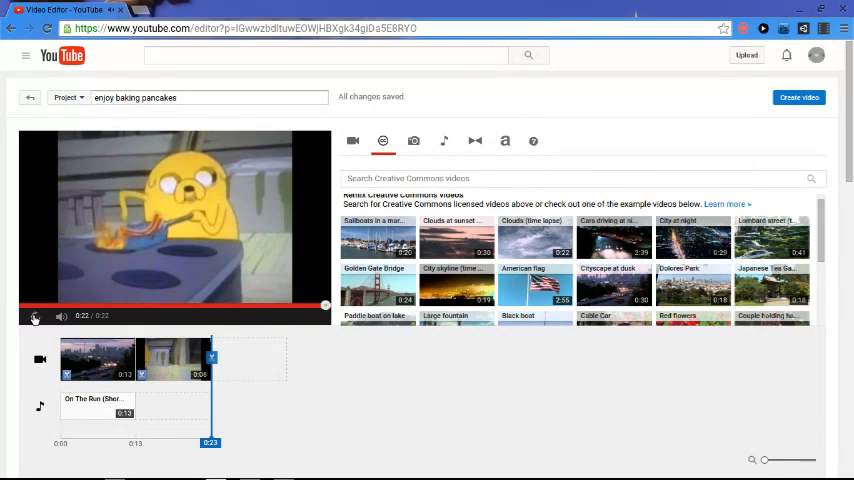
pyautogui.click(34, 316)
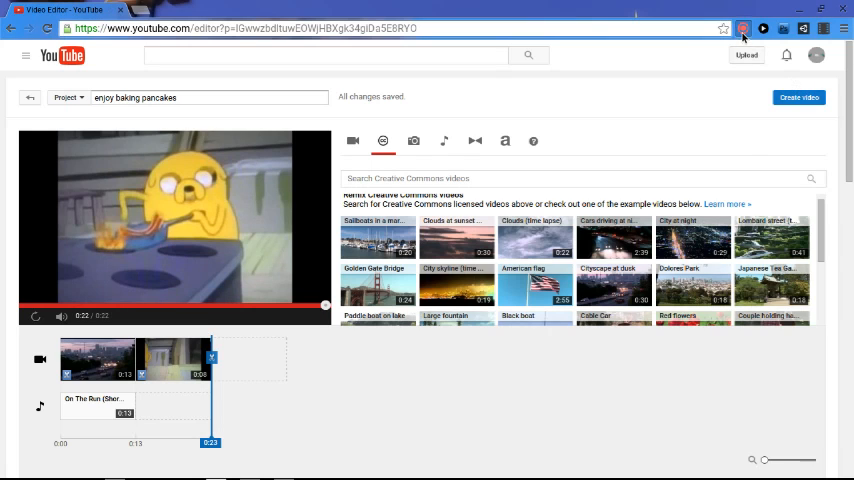
pyautogui.click(744, 28)
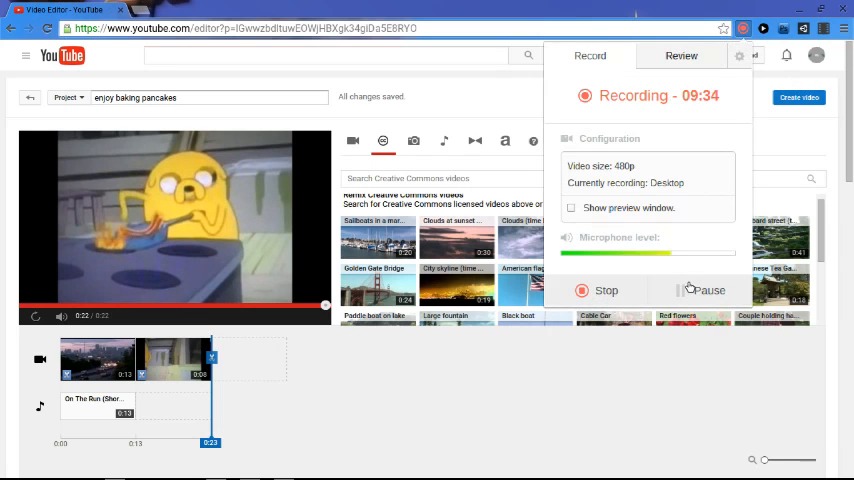